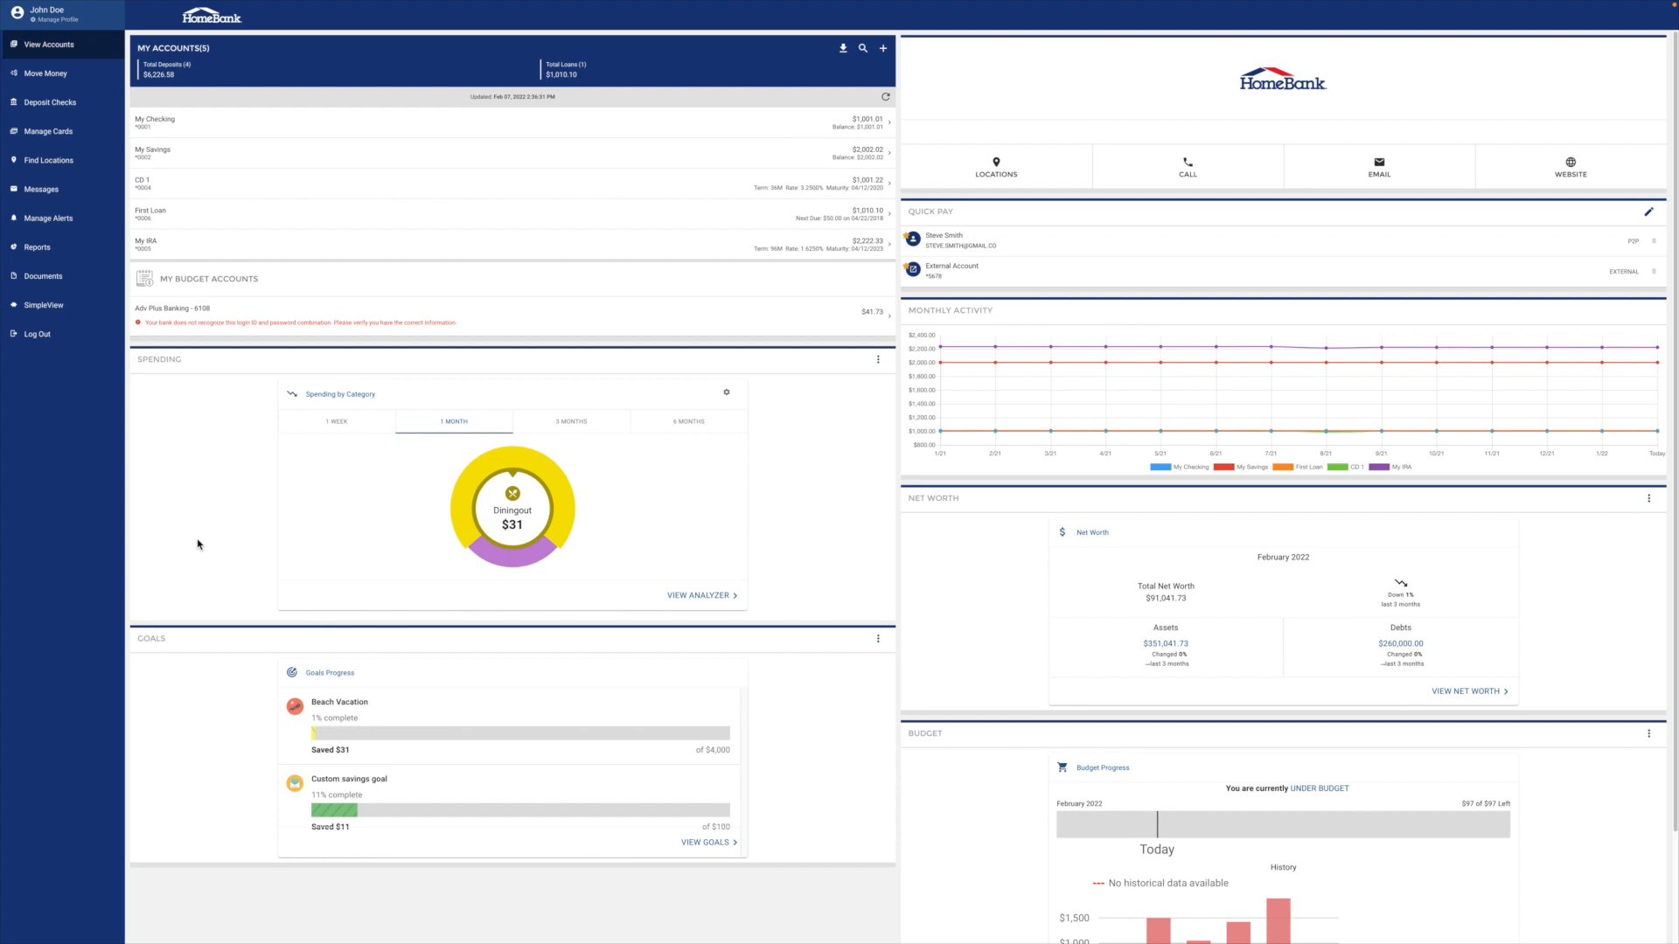
mouse_move(44, 73)
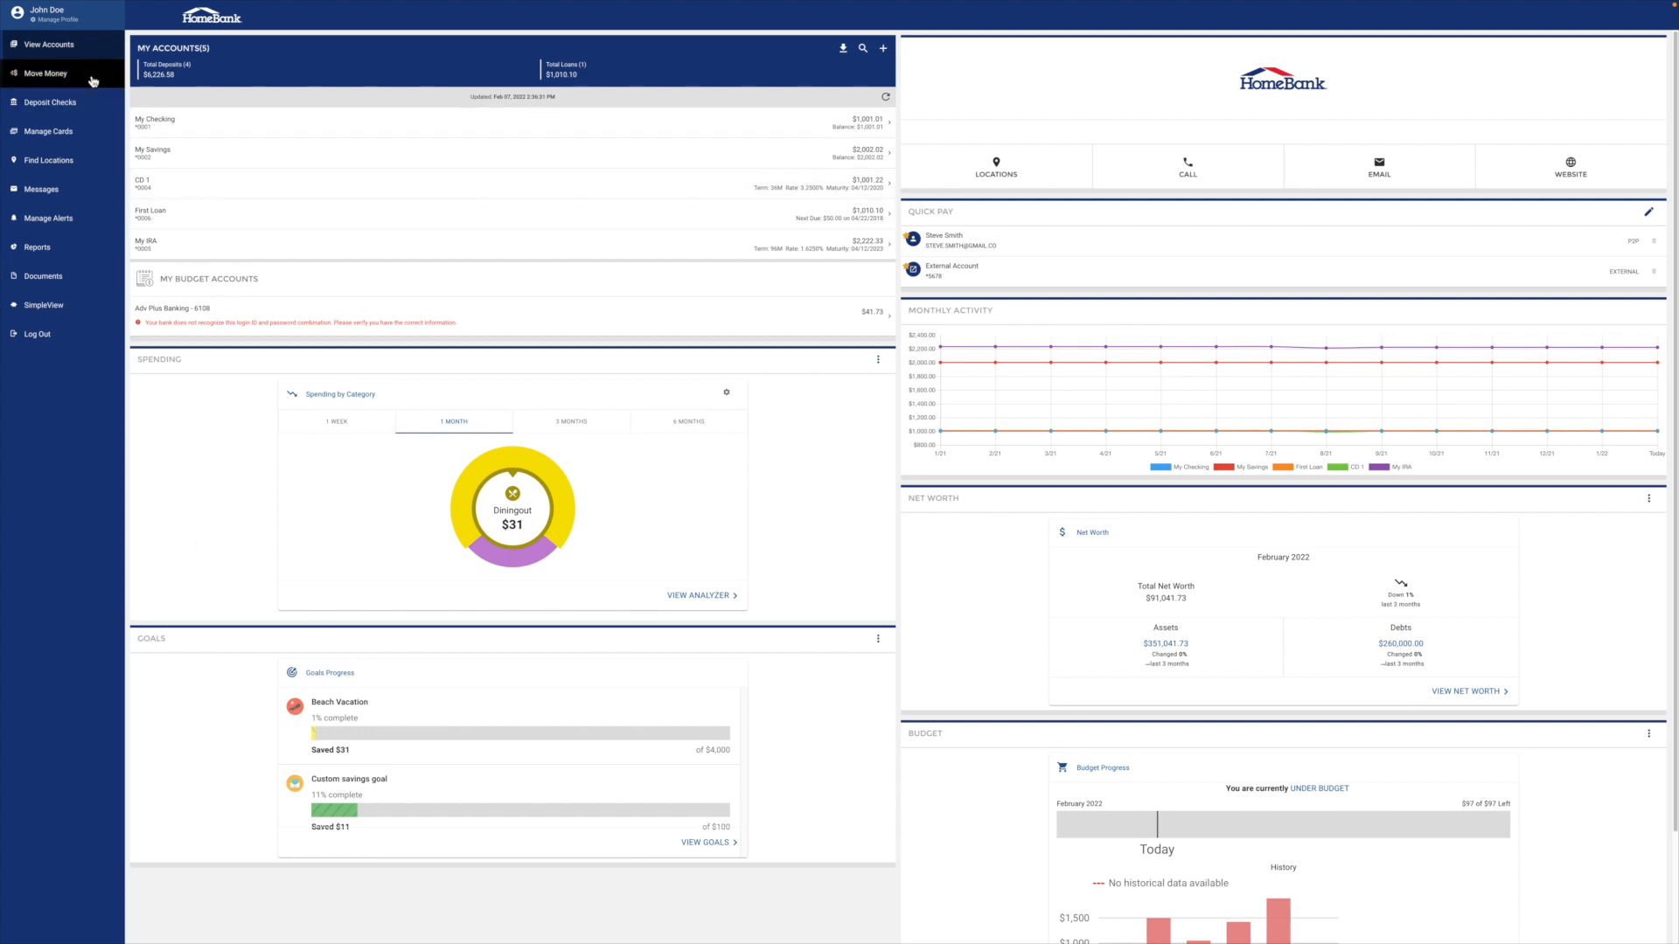
- Go to Move Money to see scheduled and previous transfers and saved payees
click(45, 72)
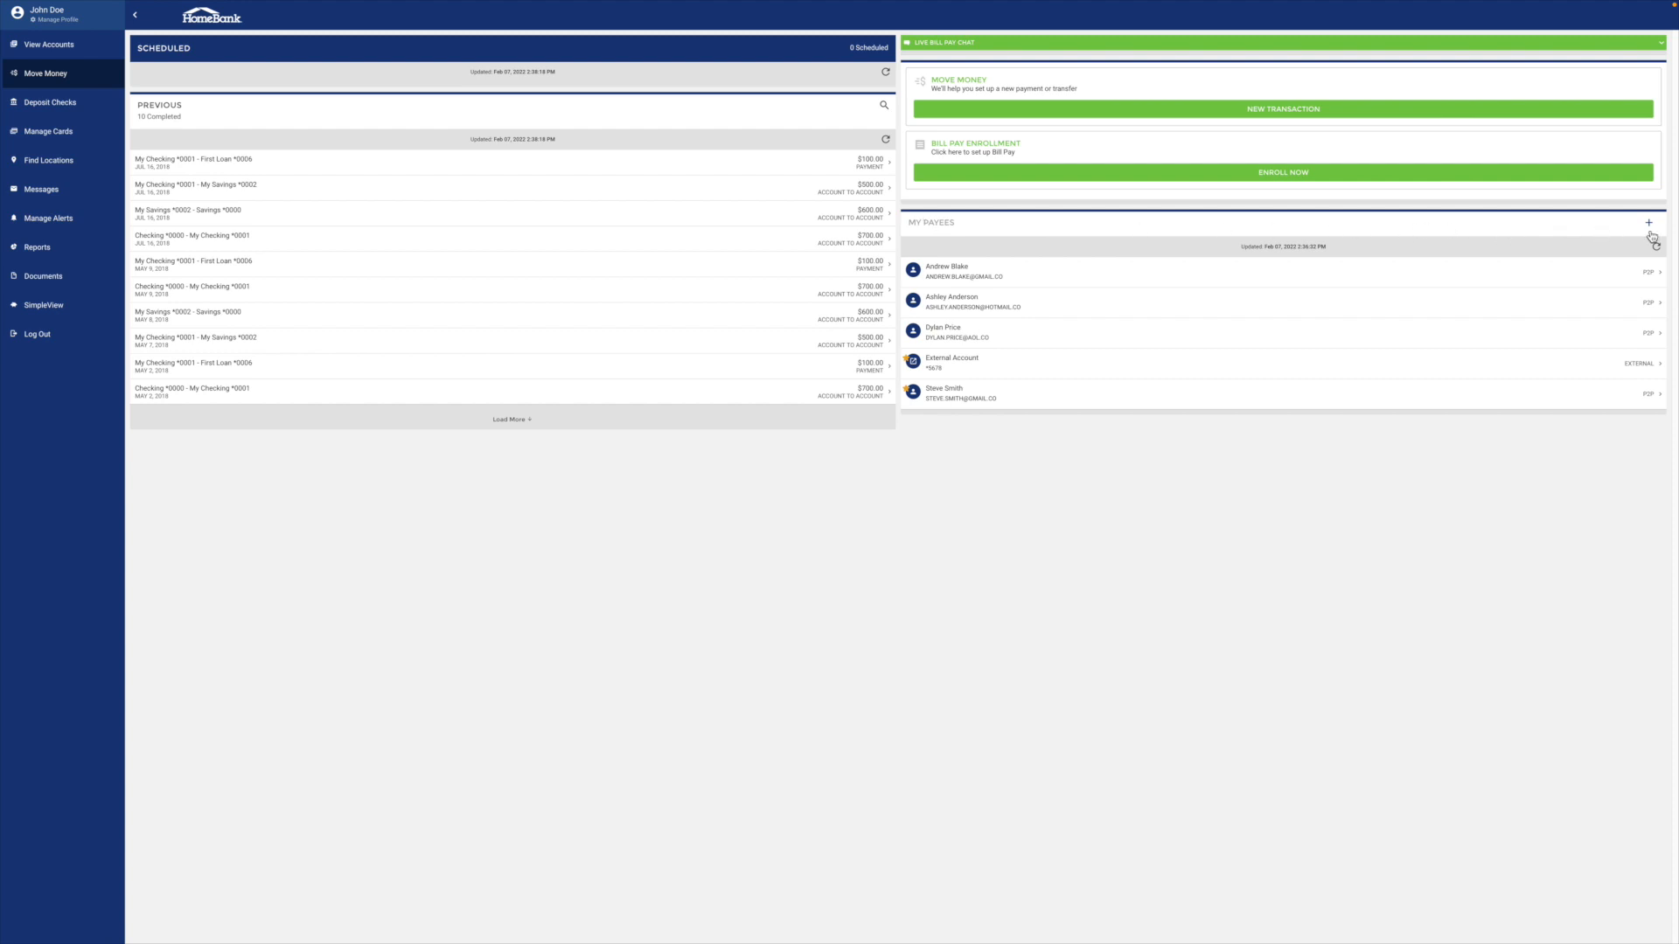
- Add a new External Account payee and bring up its empty details form
click(1648, 223)
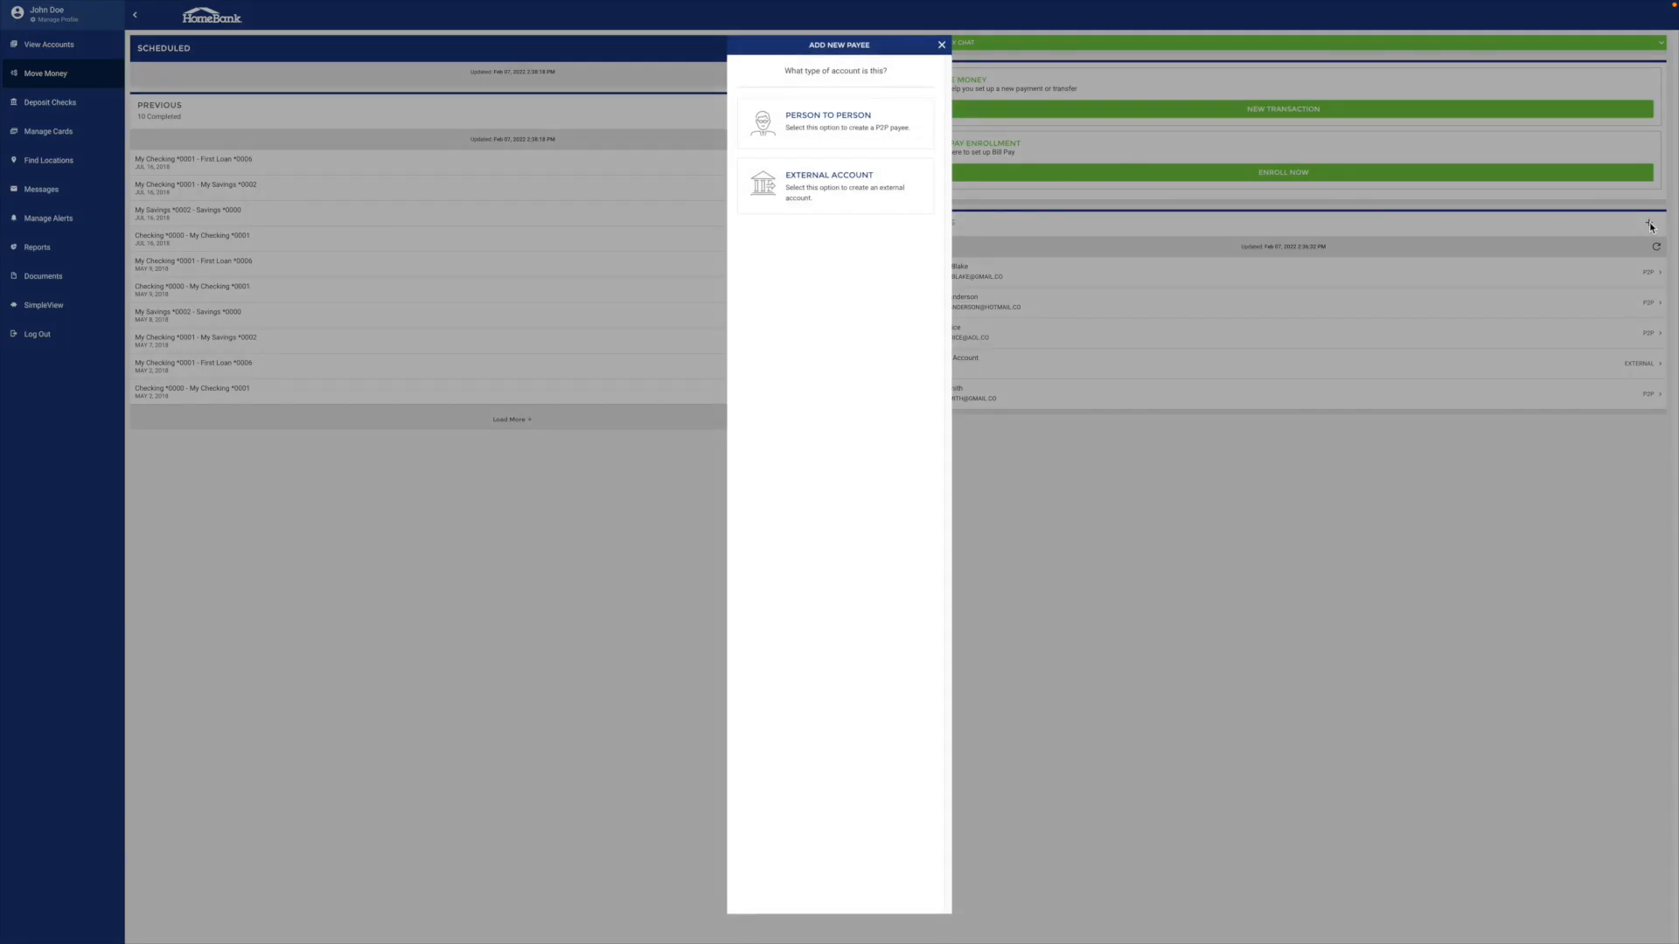
mouse_move(851, 196)
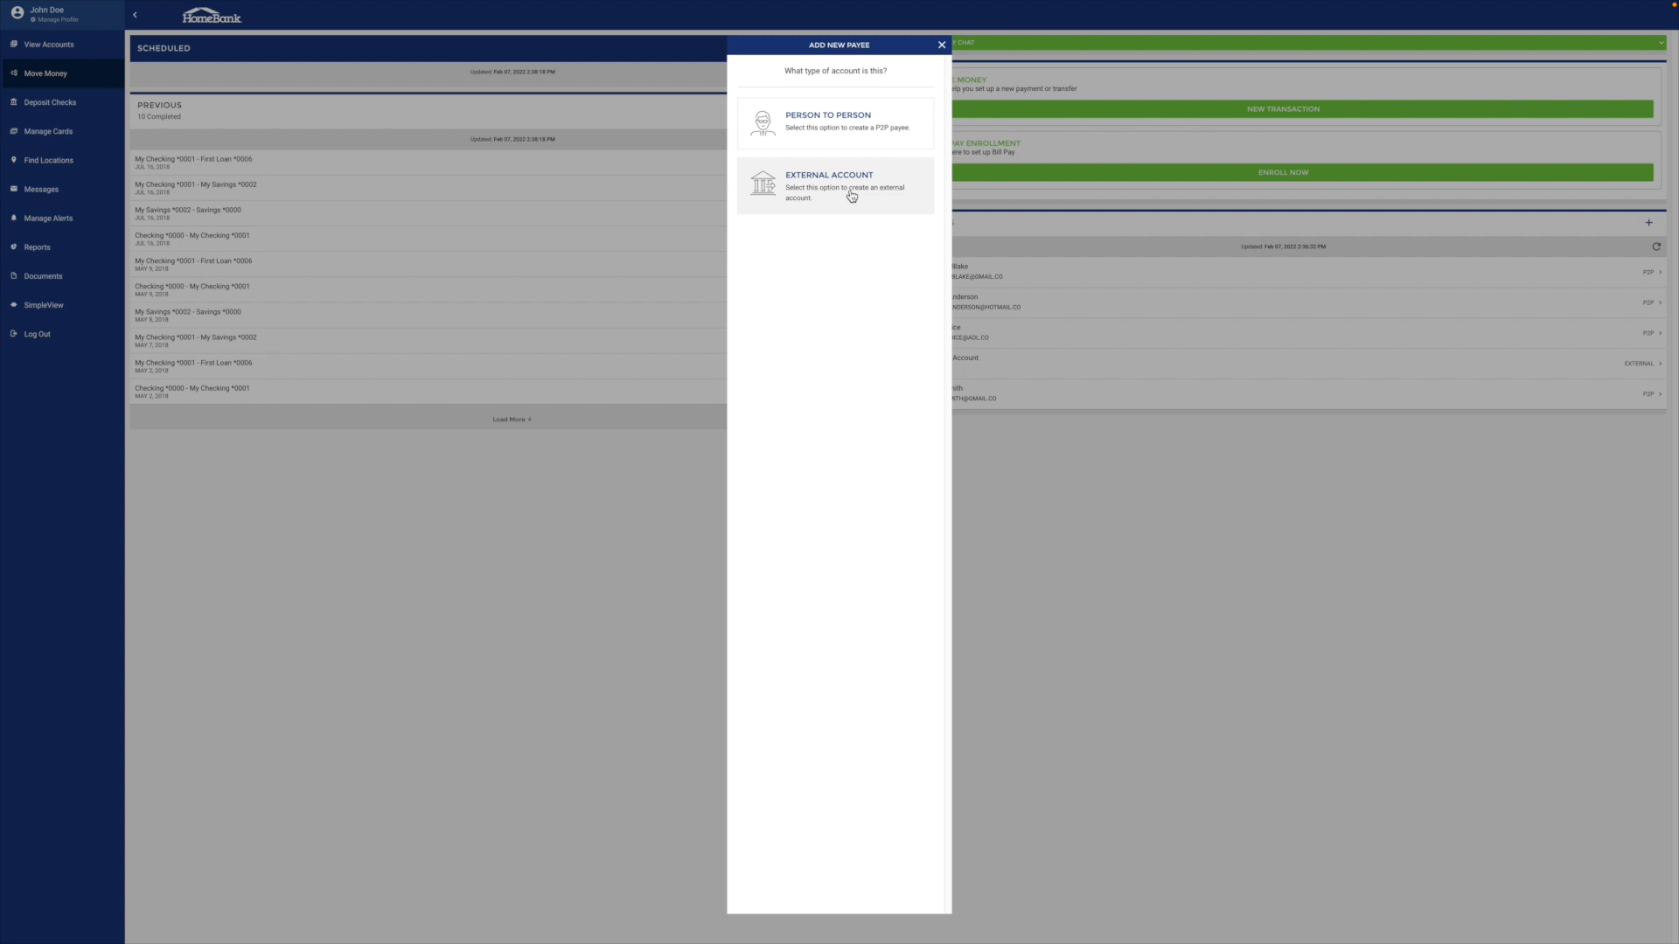
click(829, 186)
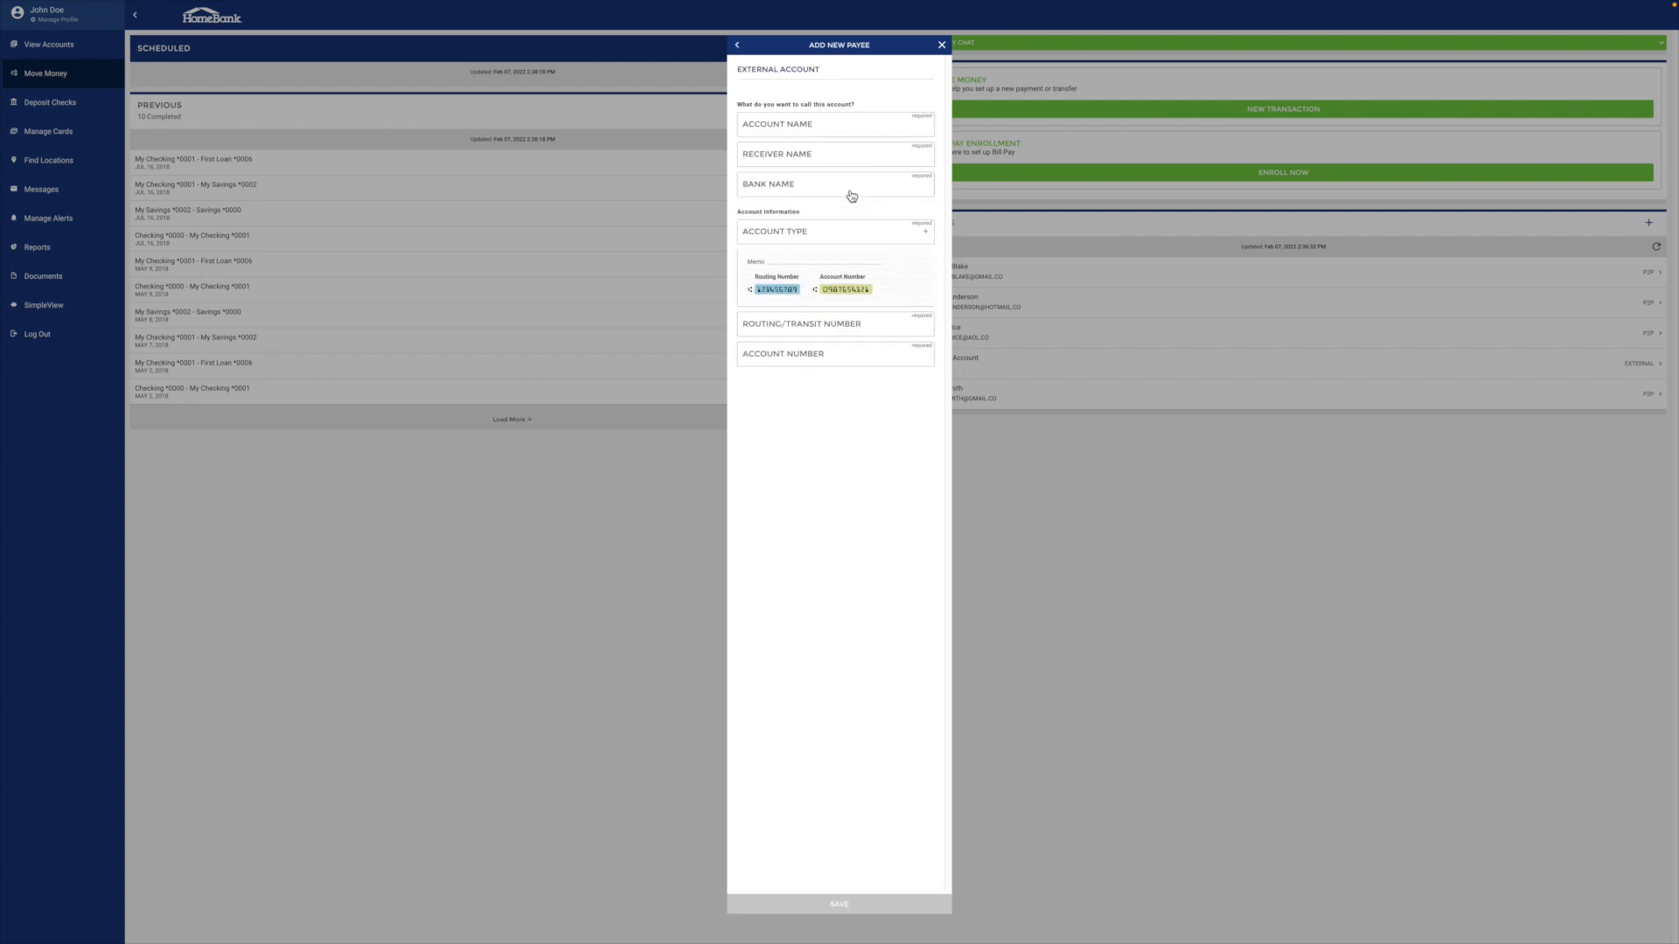
click(835, 124)
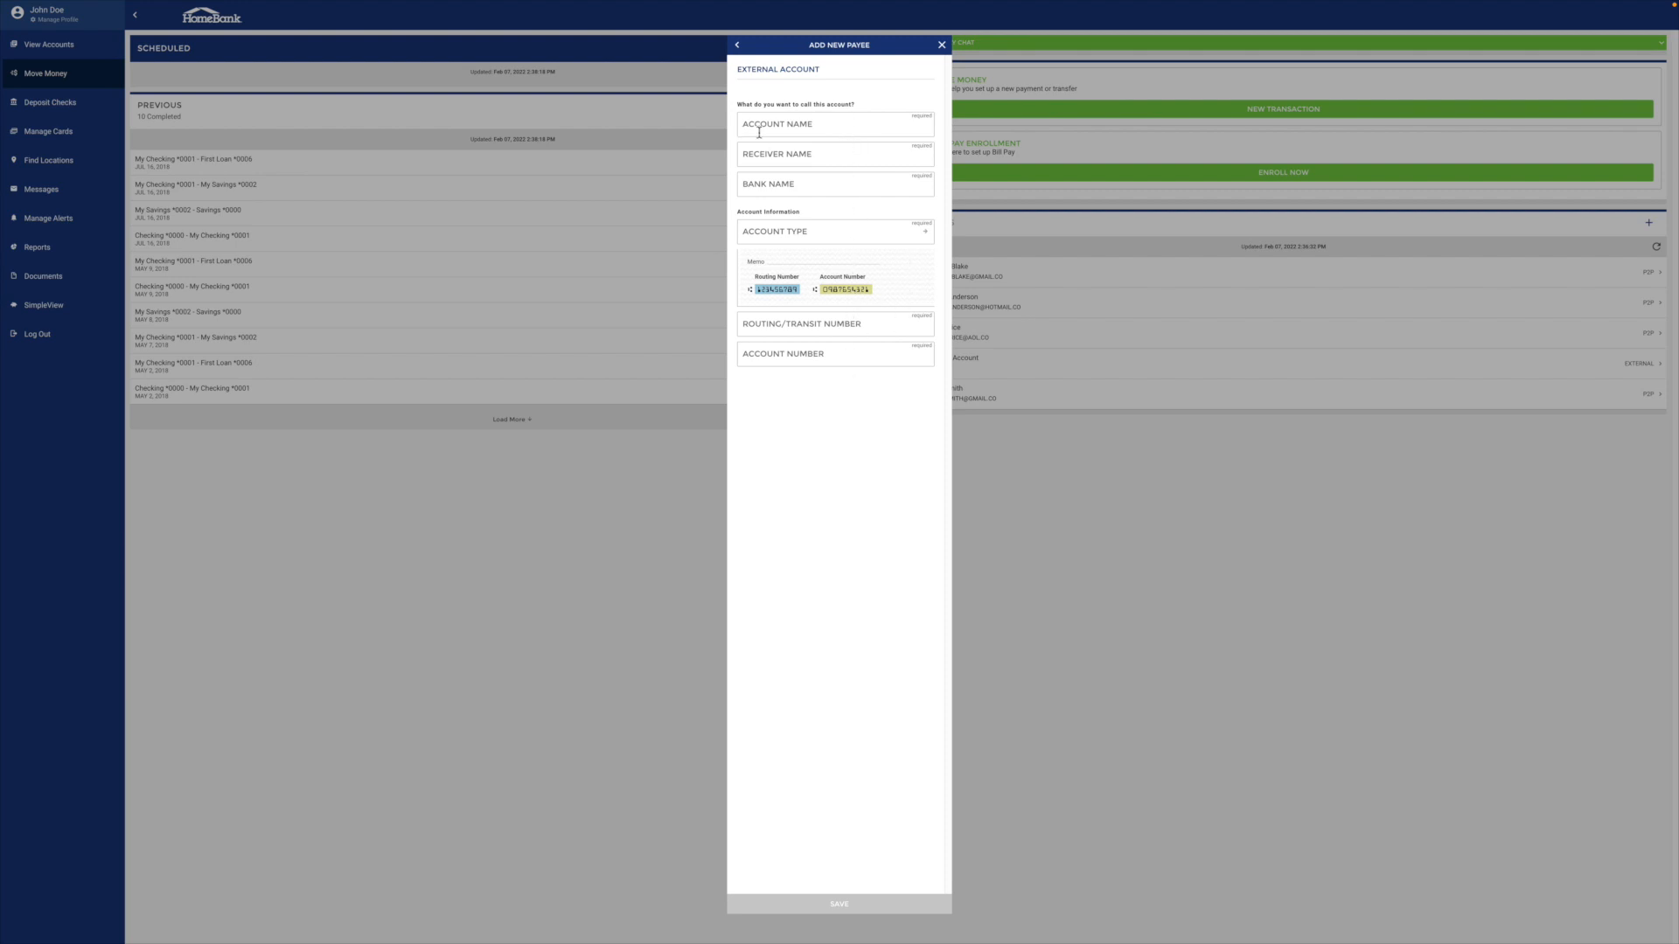
mouse_move(844, 124)
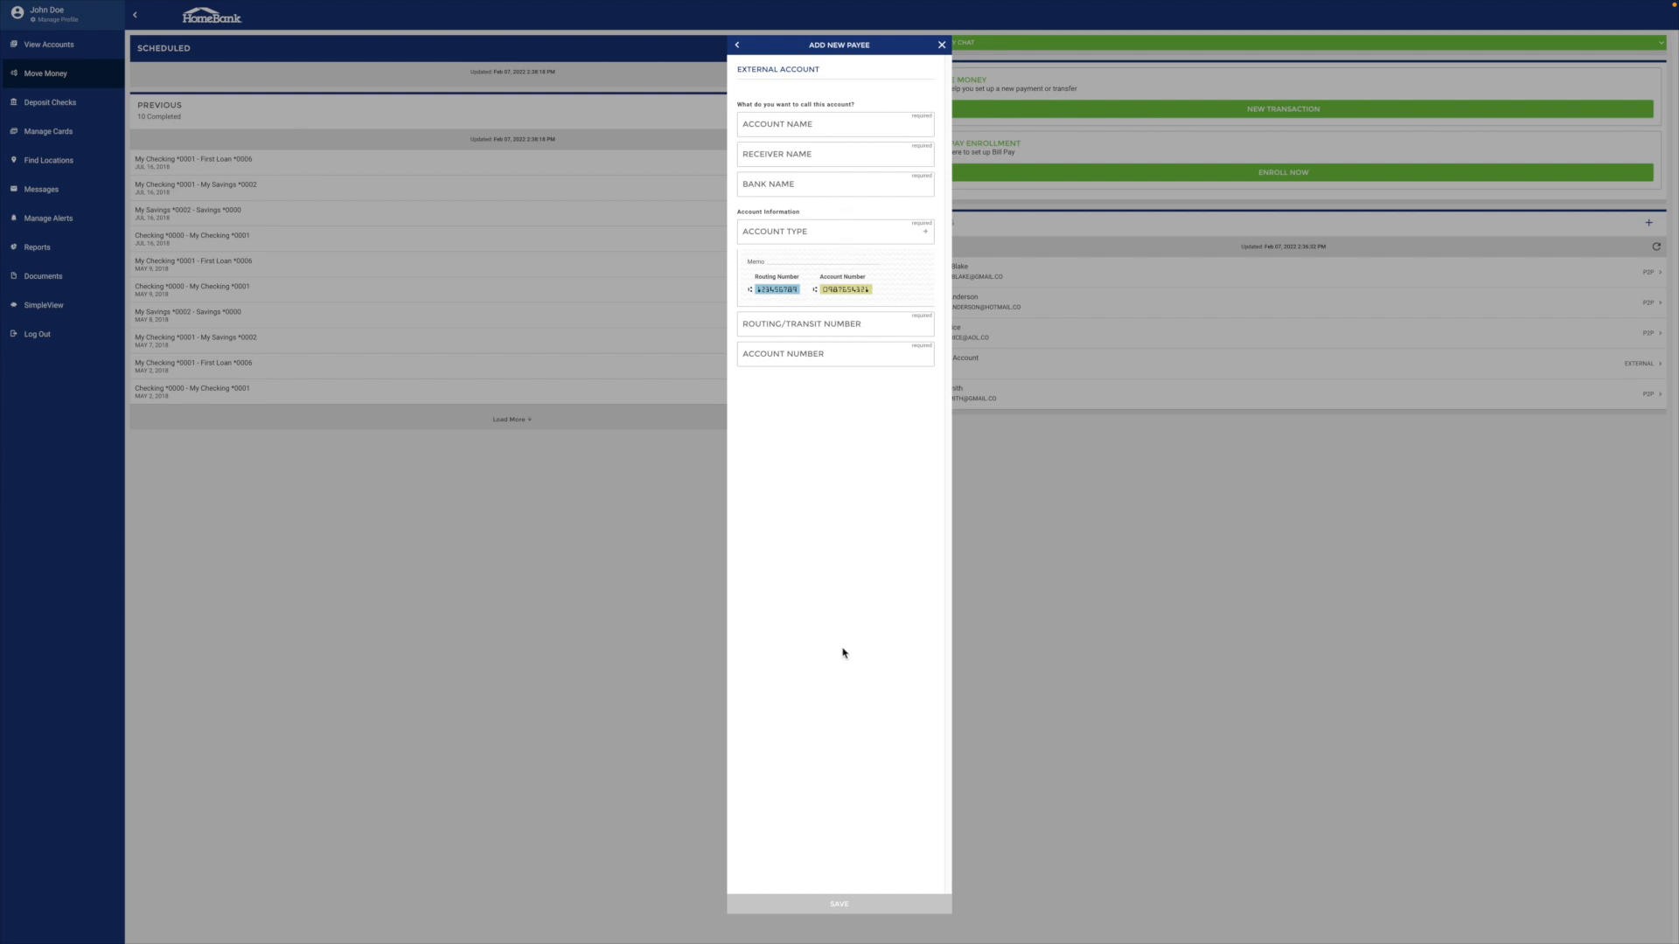
mouse_move(853, 891)
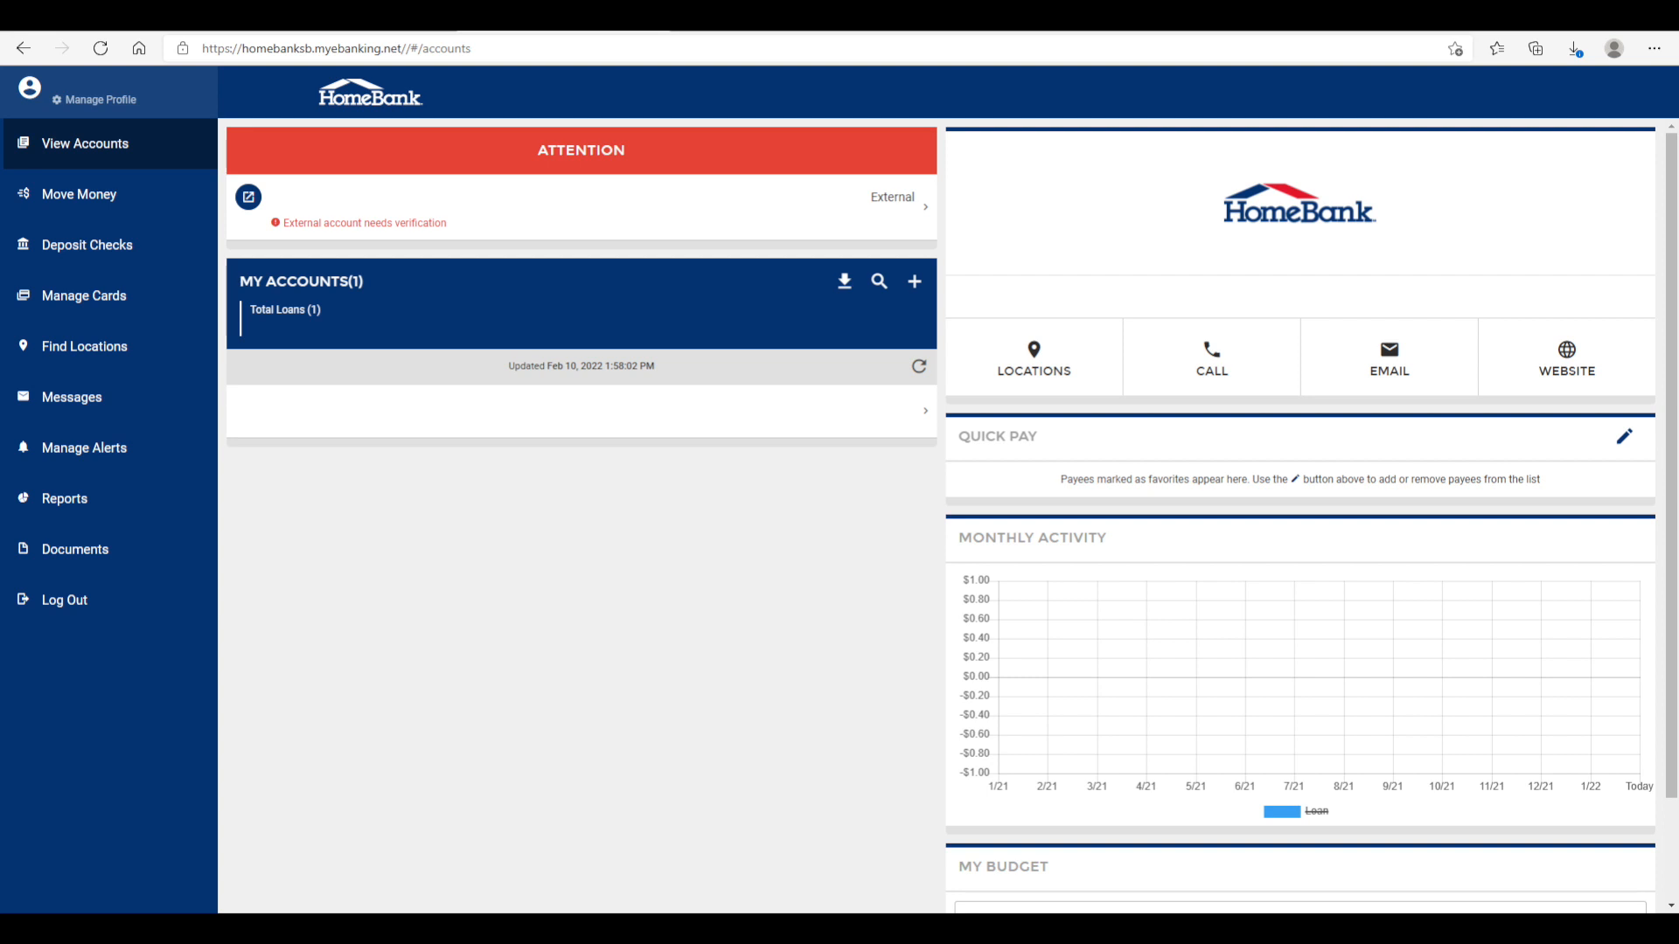
- Open the external account verification form for the trial deposit amounts
click(247, 196)
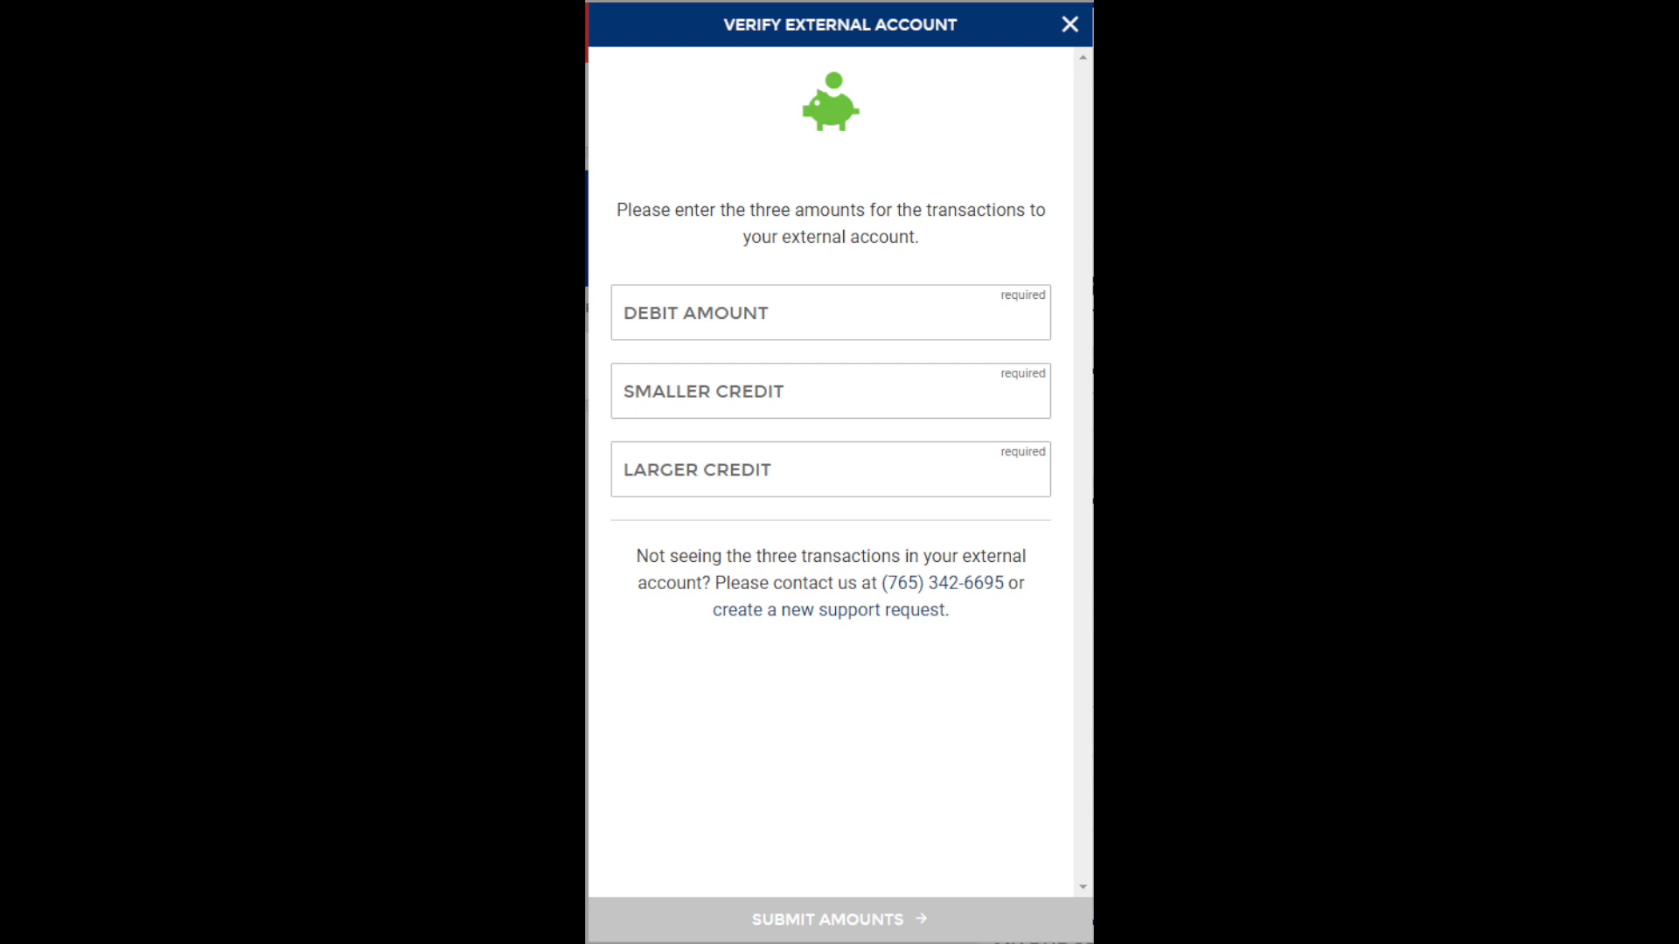
click(1068, 25)
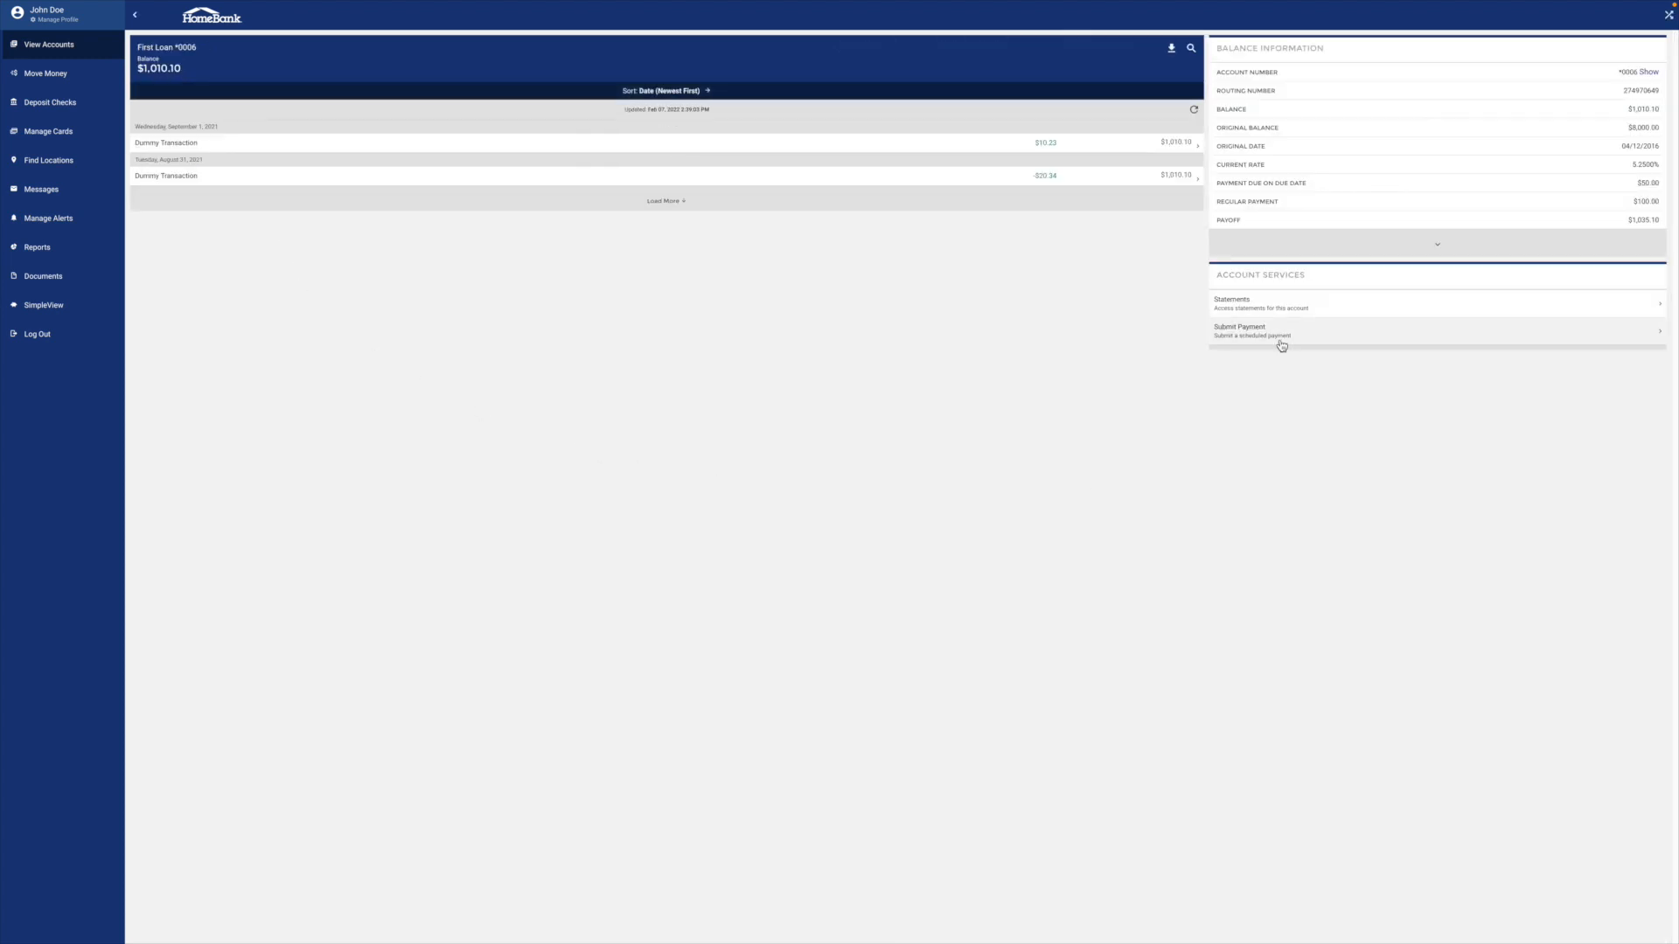
- Start a First Loan payment and select External Account as the source
click(1240, 329)
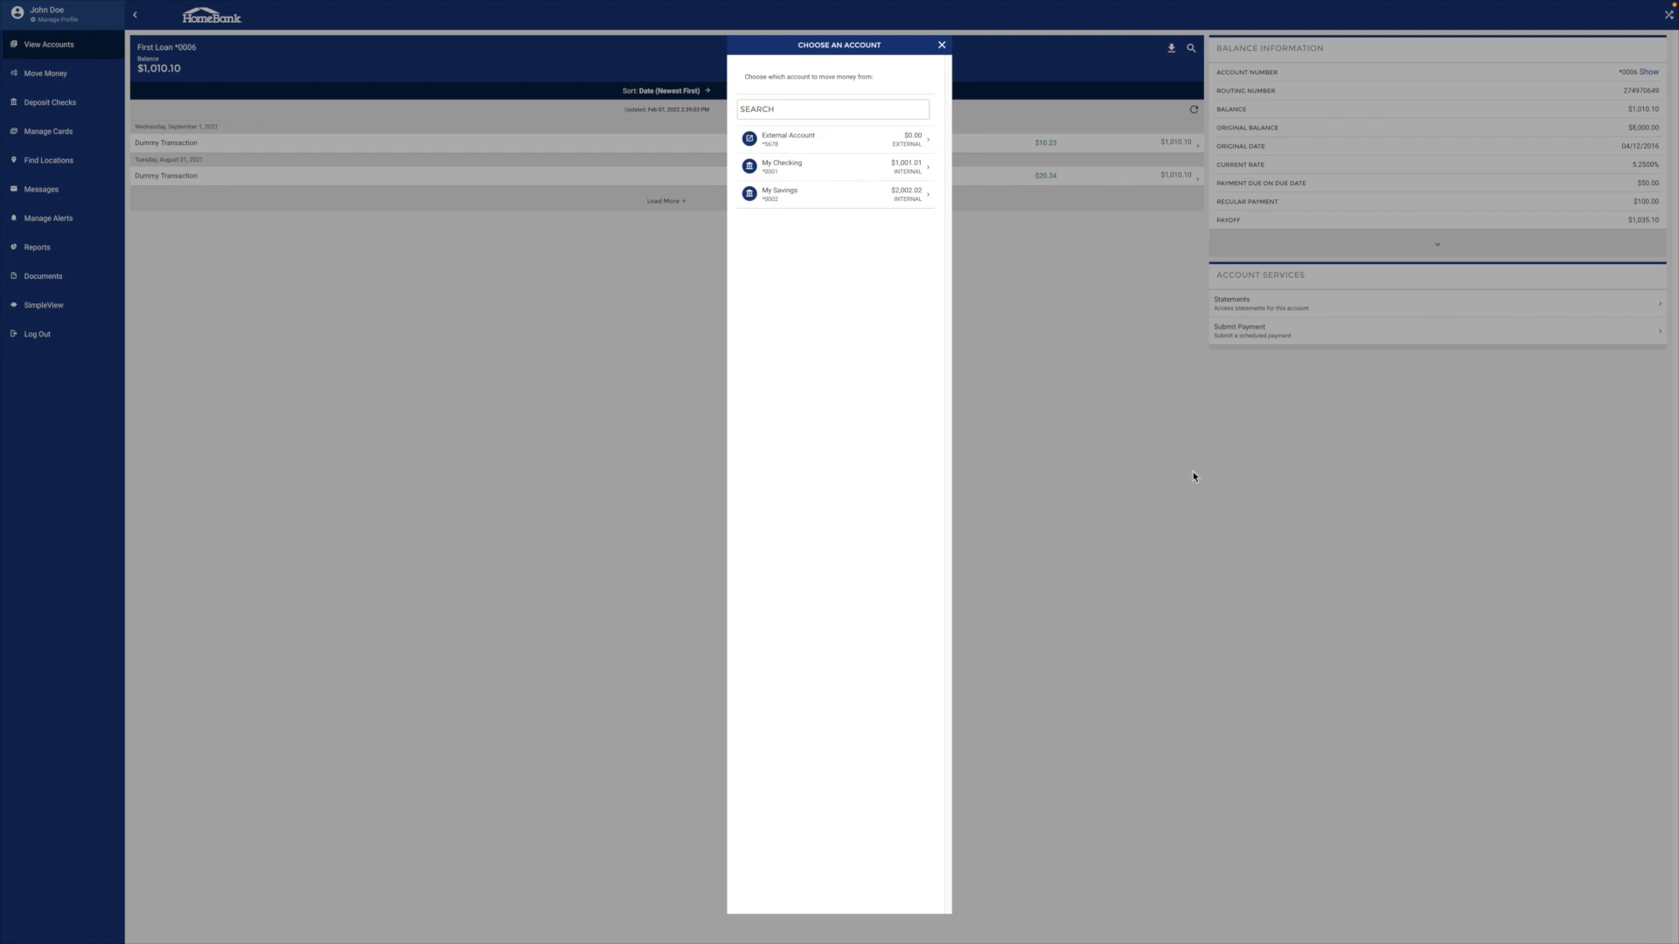
mouse_move(830, 139)
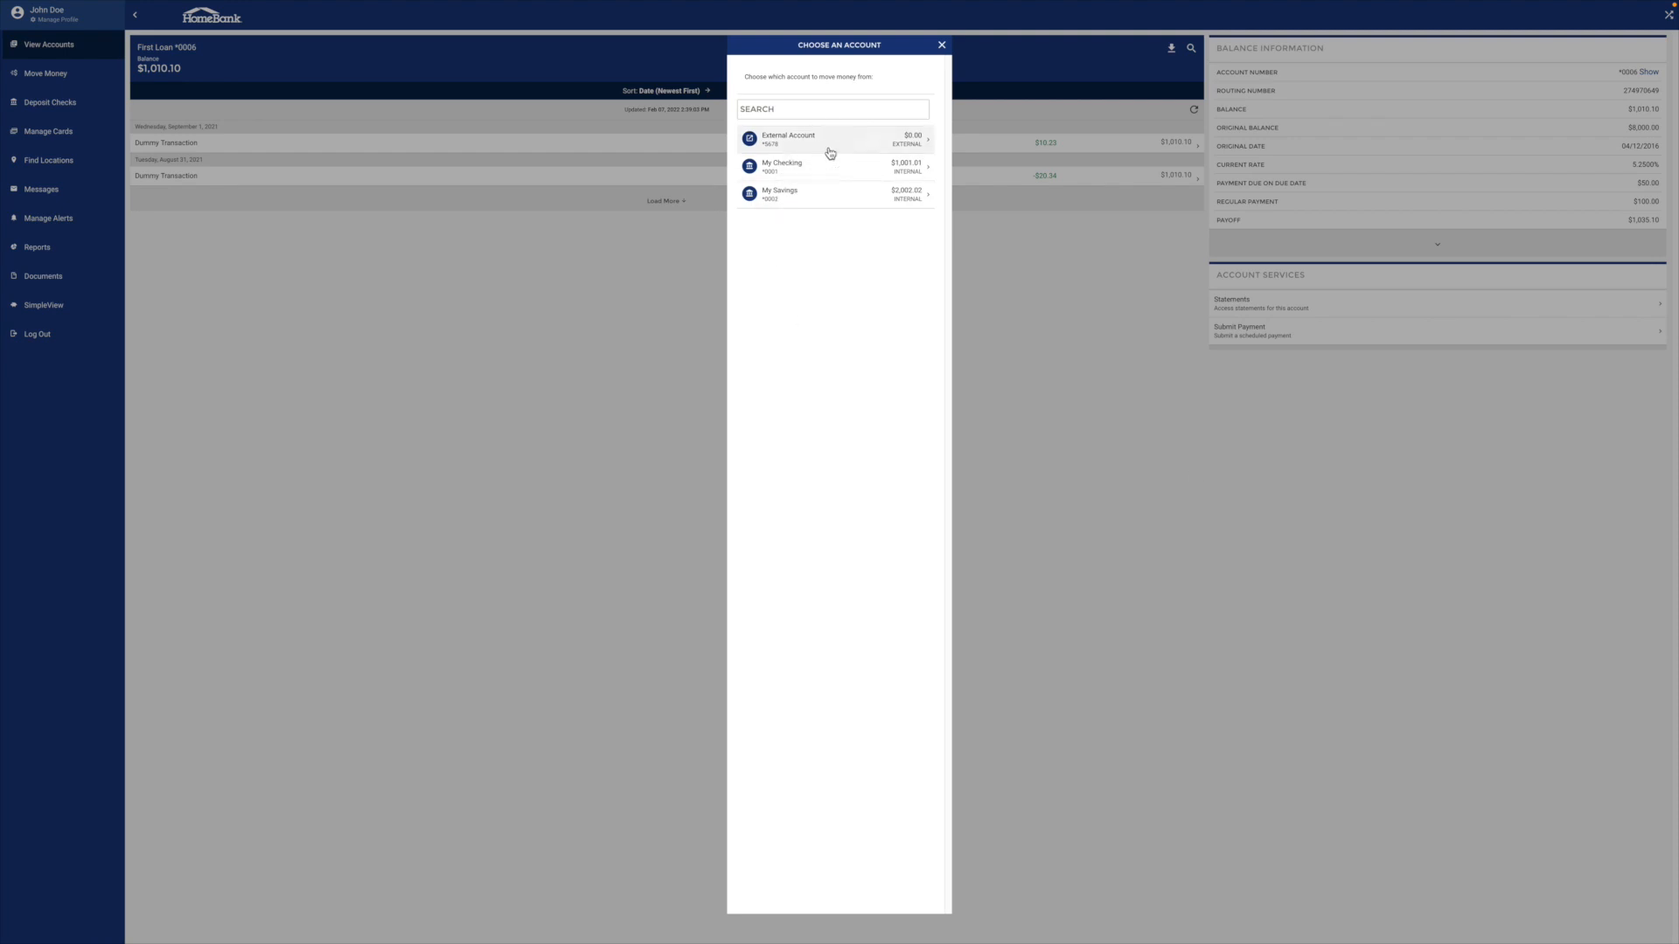
click(835, 139)
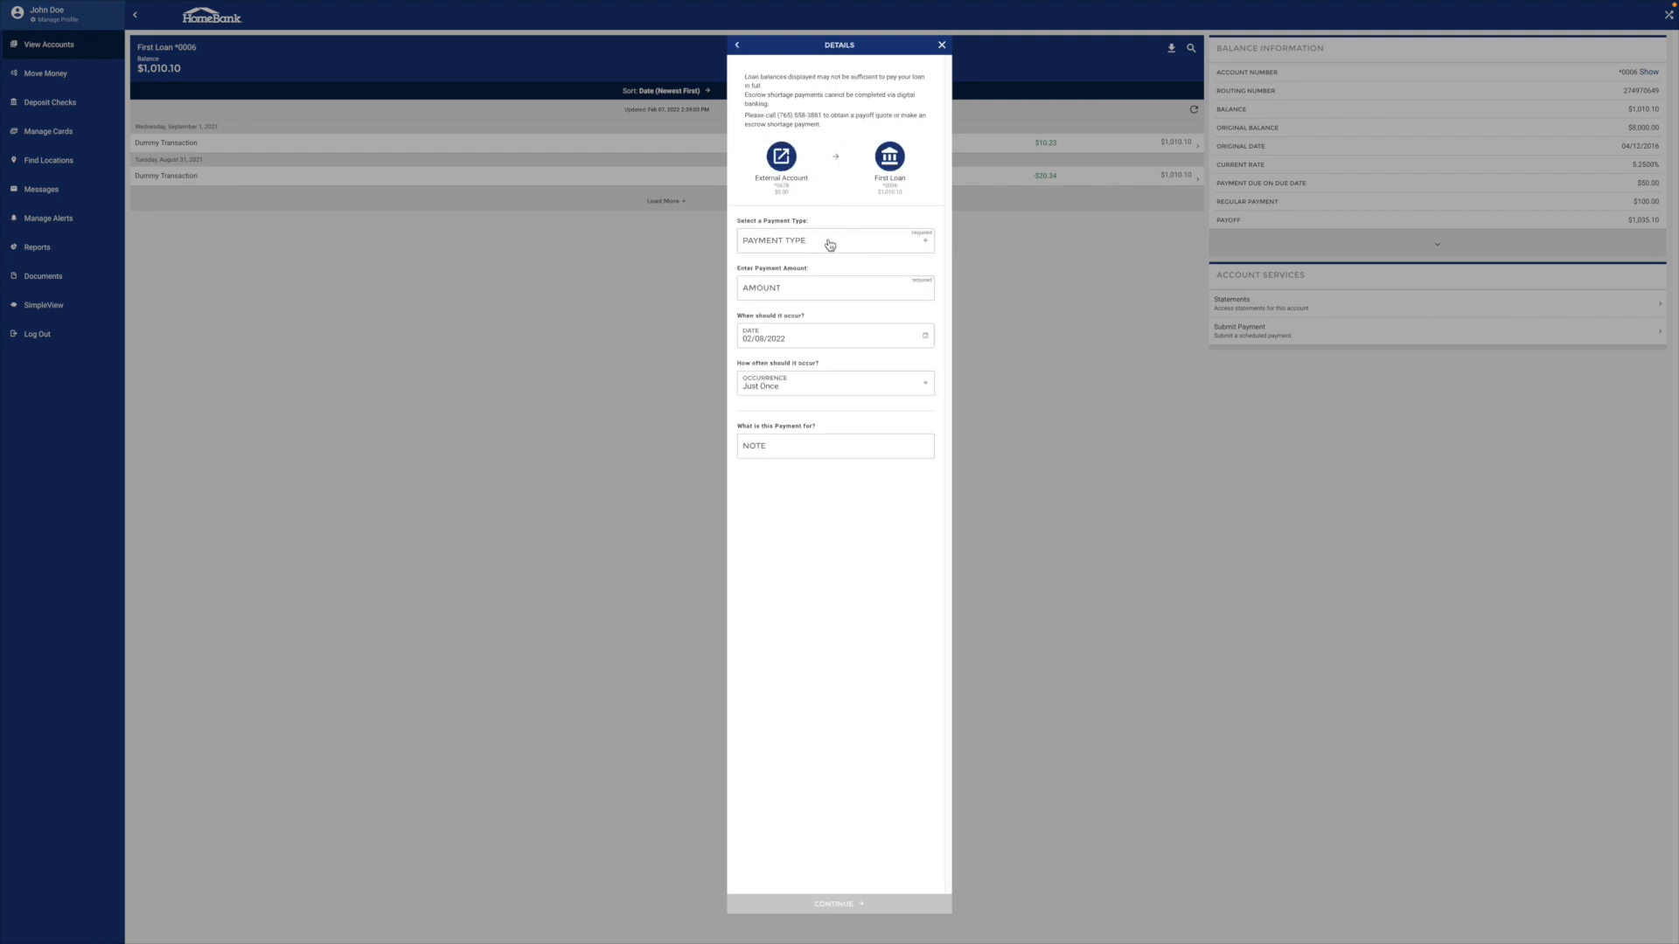
click(834, 240)
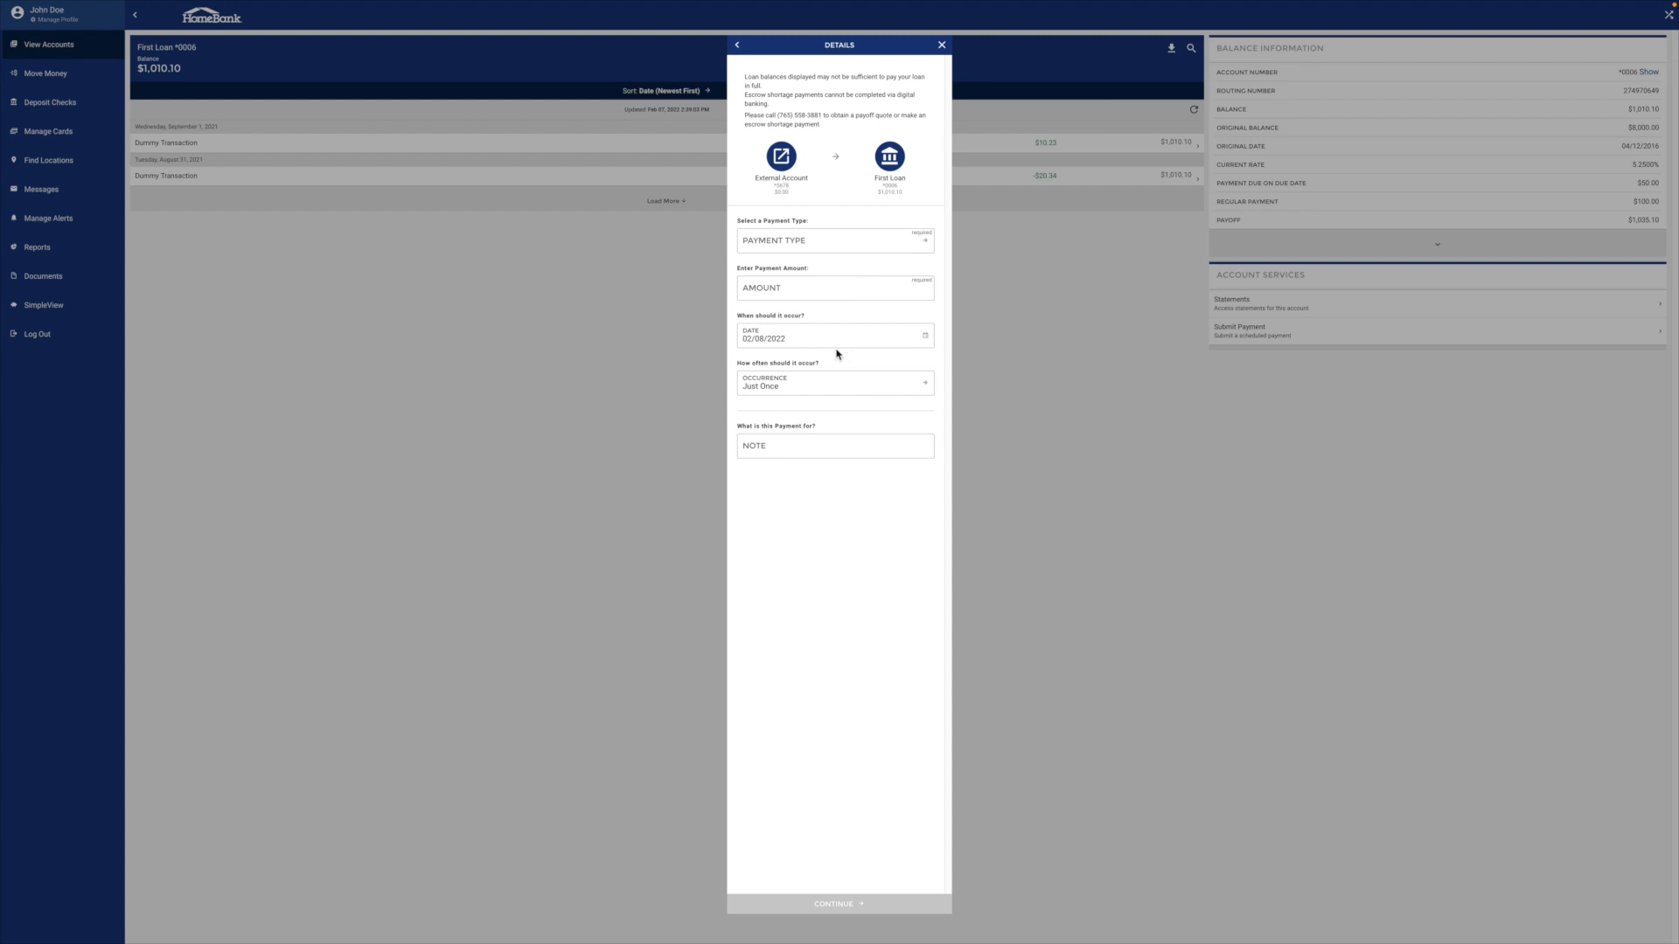
mouse_move(865, 391)
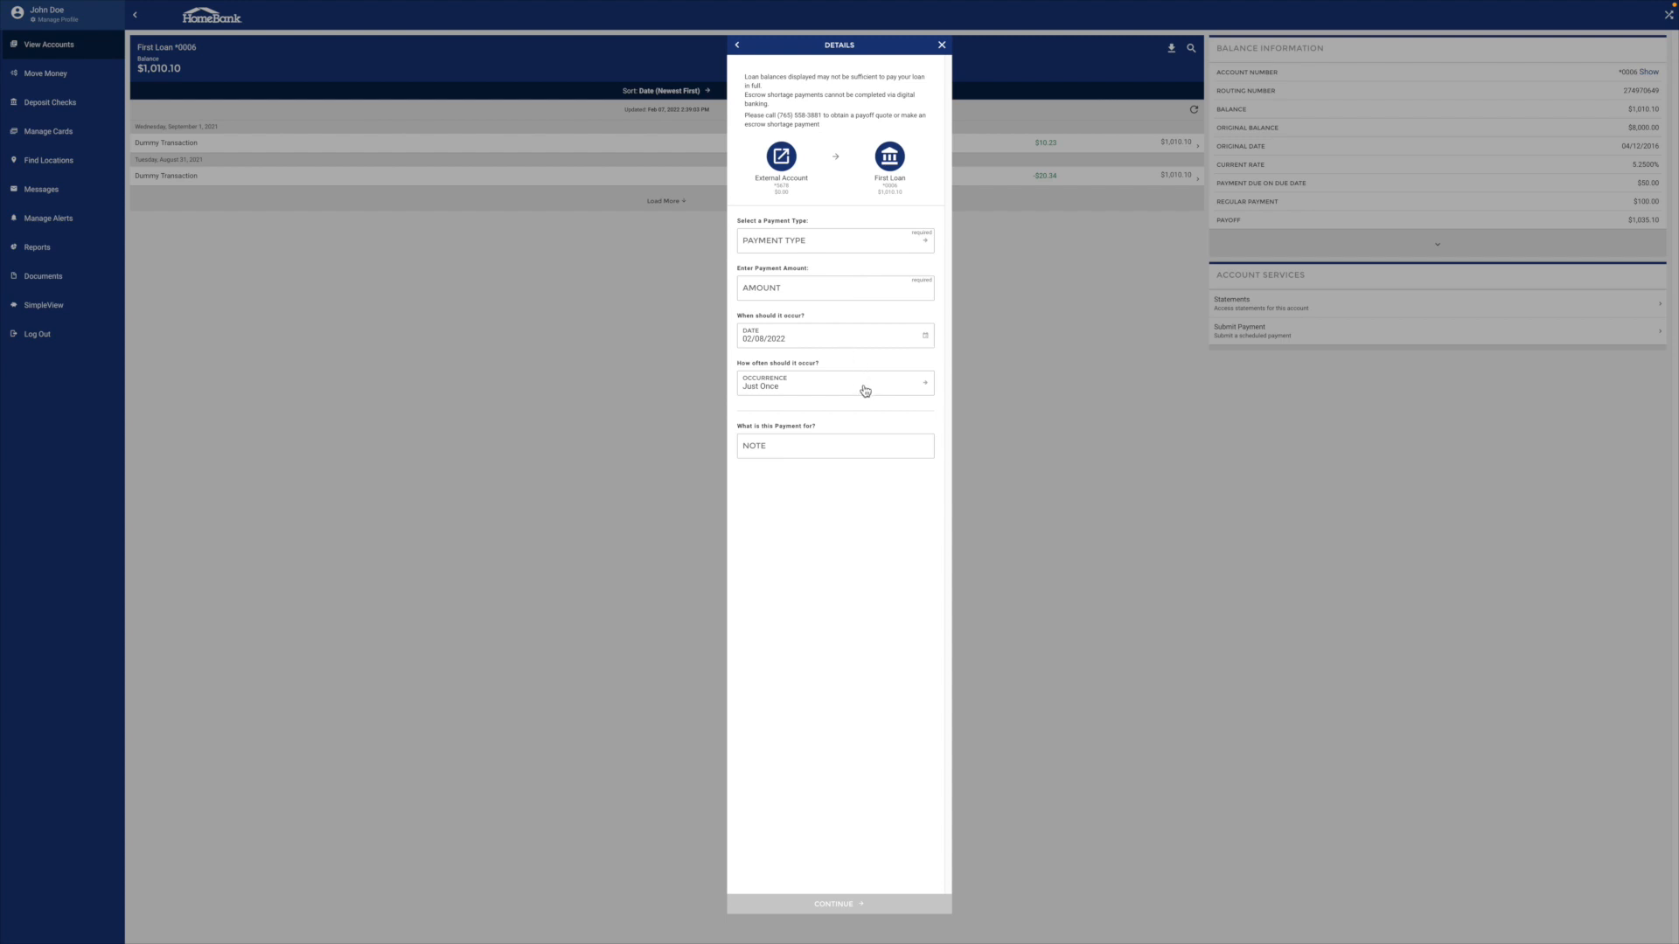
mouse_move(862, 388)
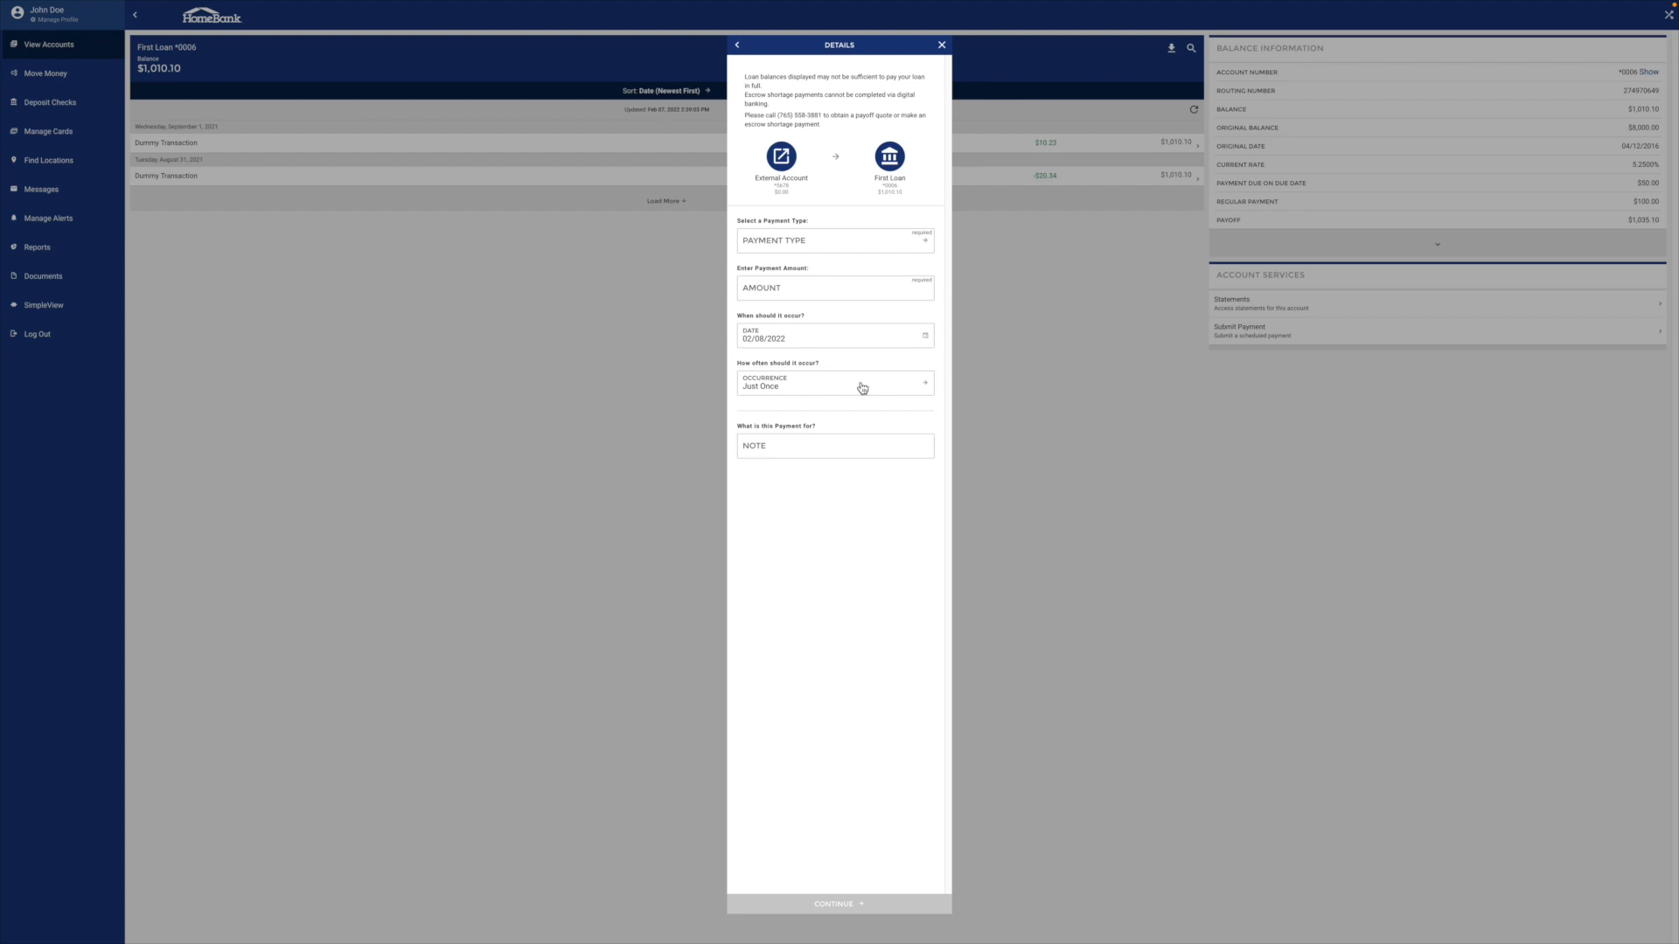
mouse_move(851, 917)
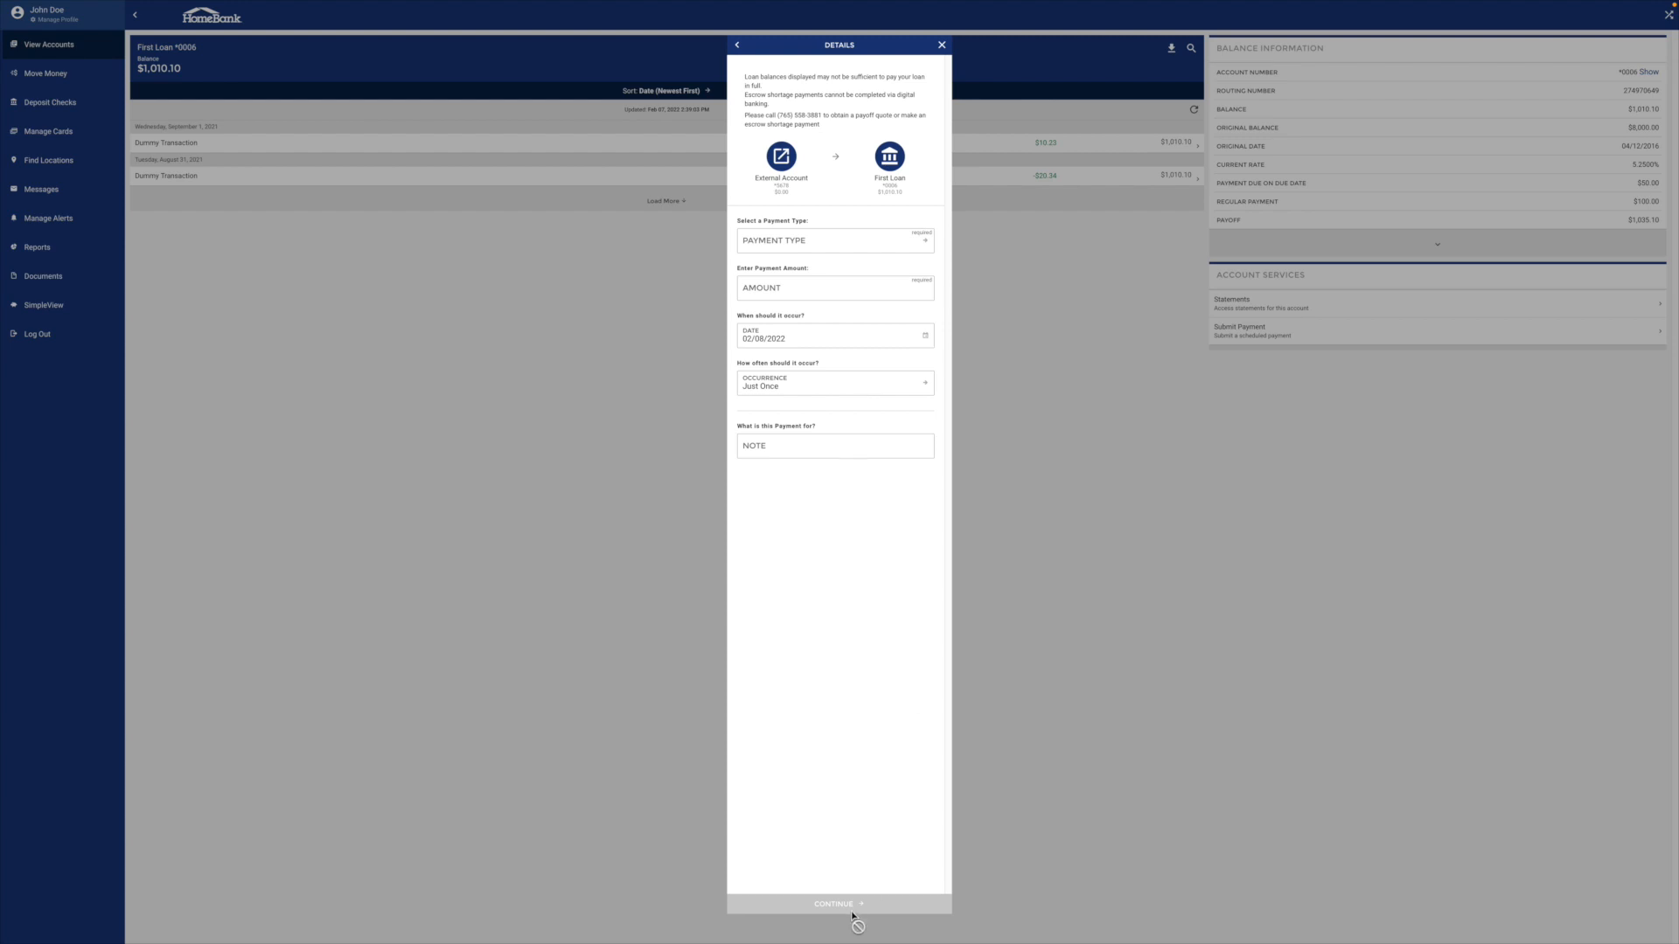
- Choose the $100.00 Regular Payment, repeat it Monthly, and continue to review
click(834, 240)
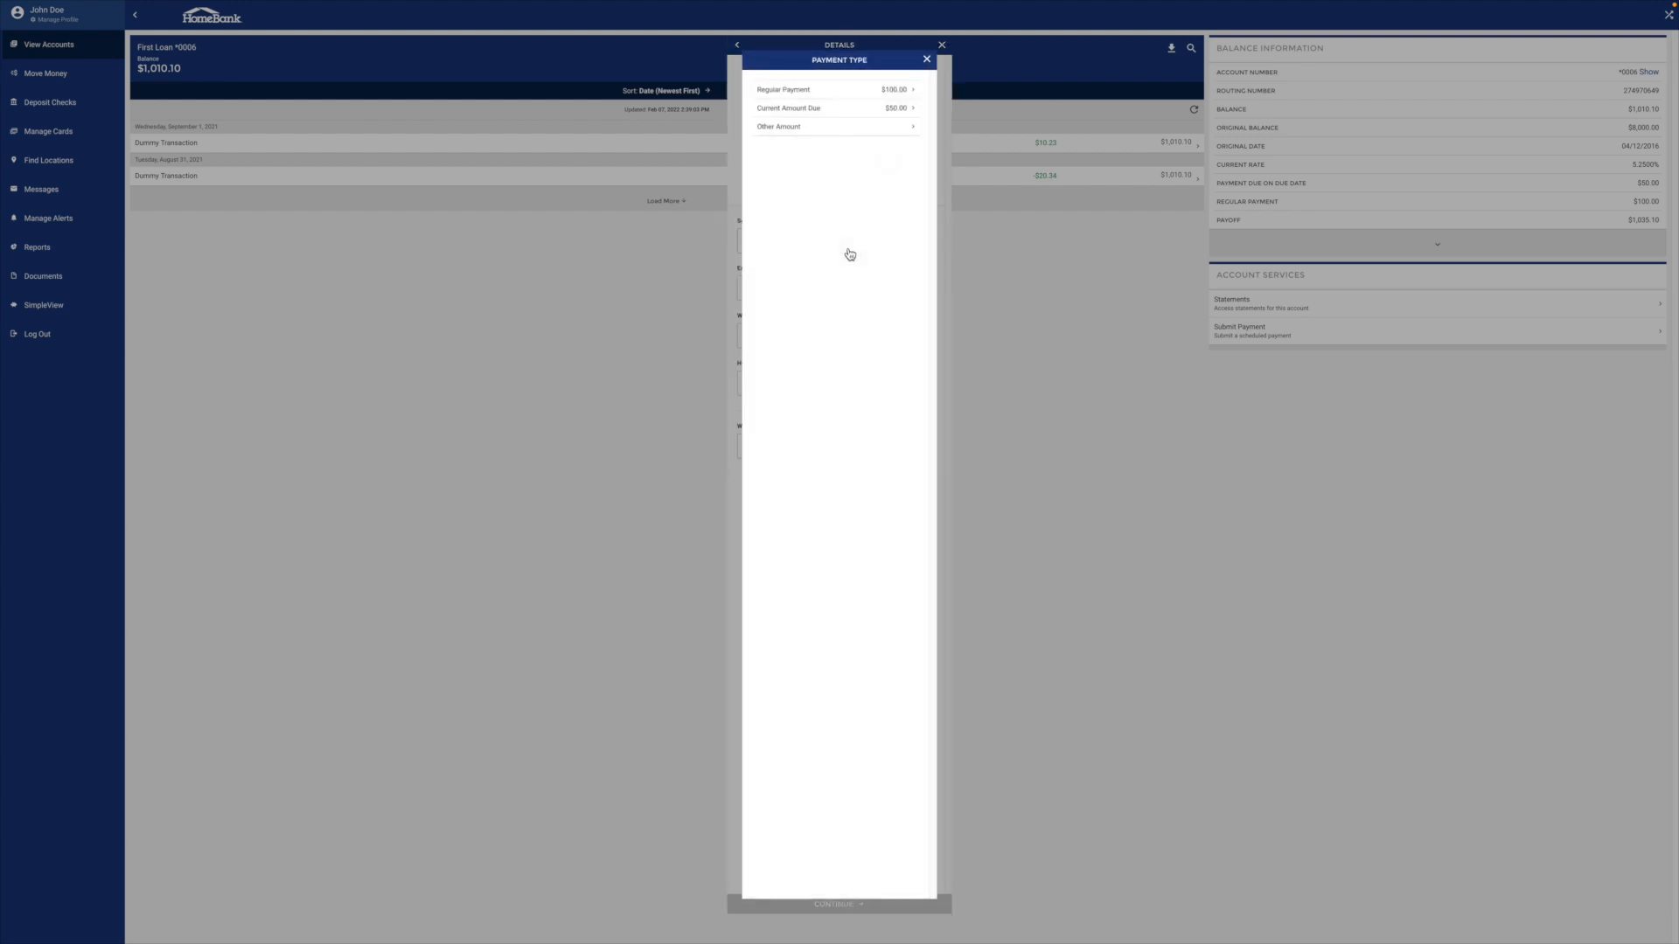
click(782, 89)
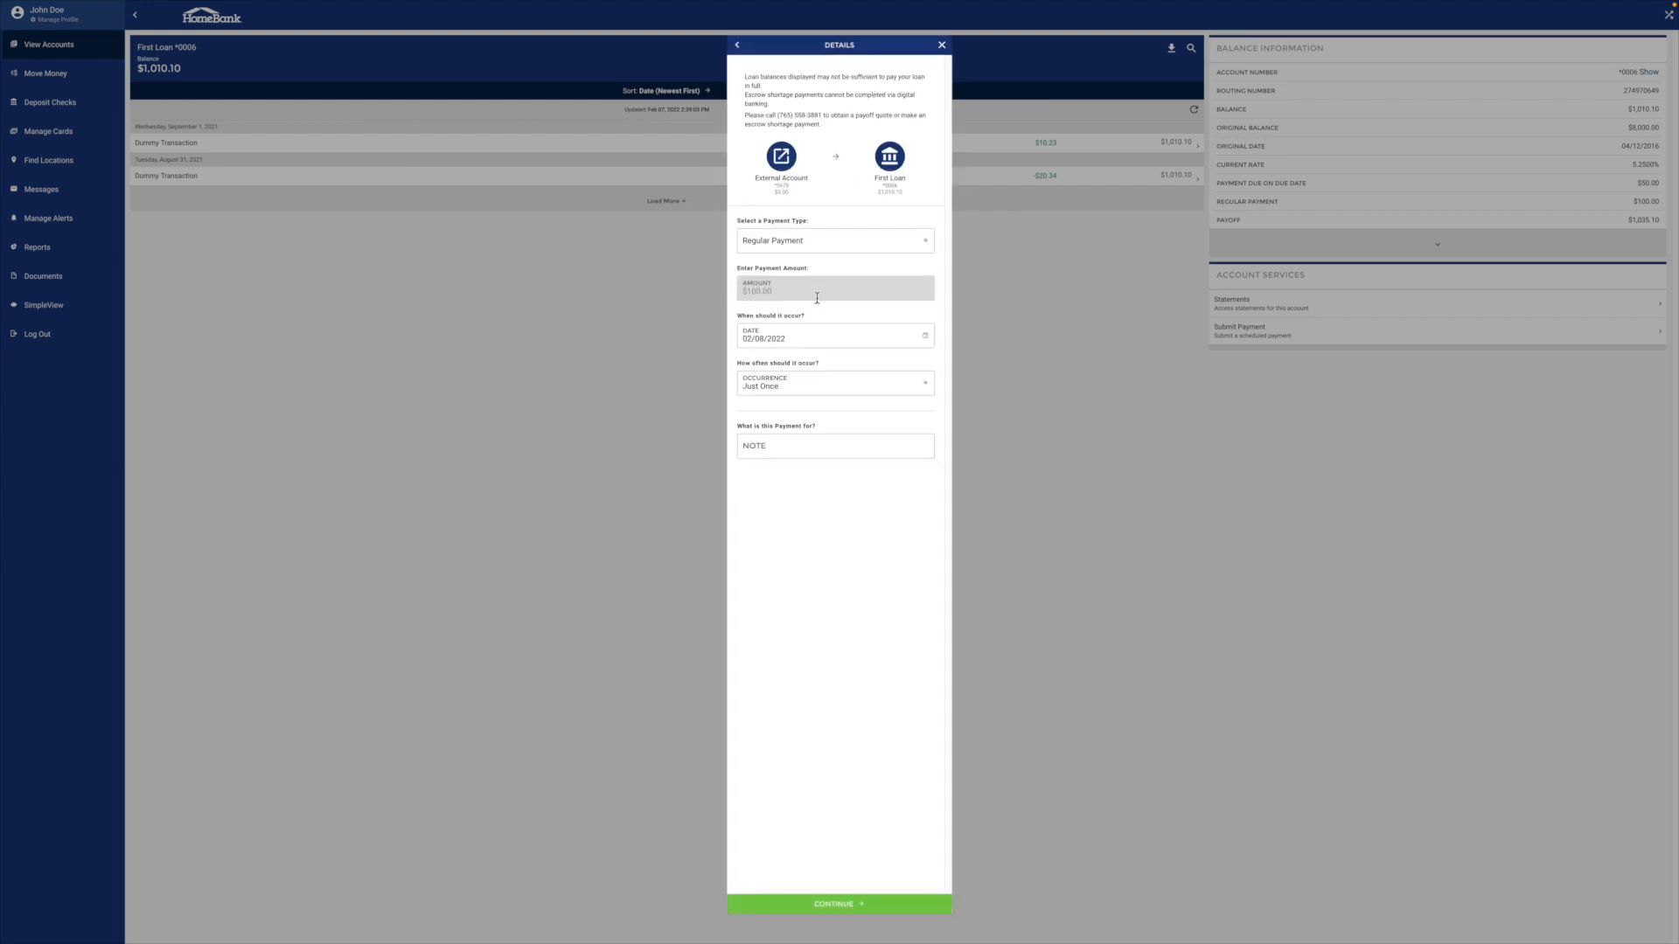
click(834, 382)
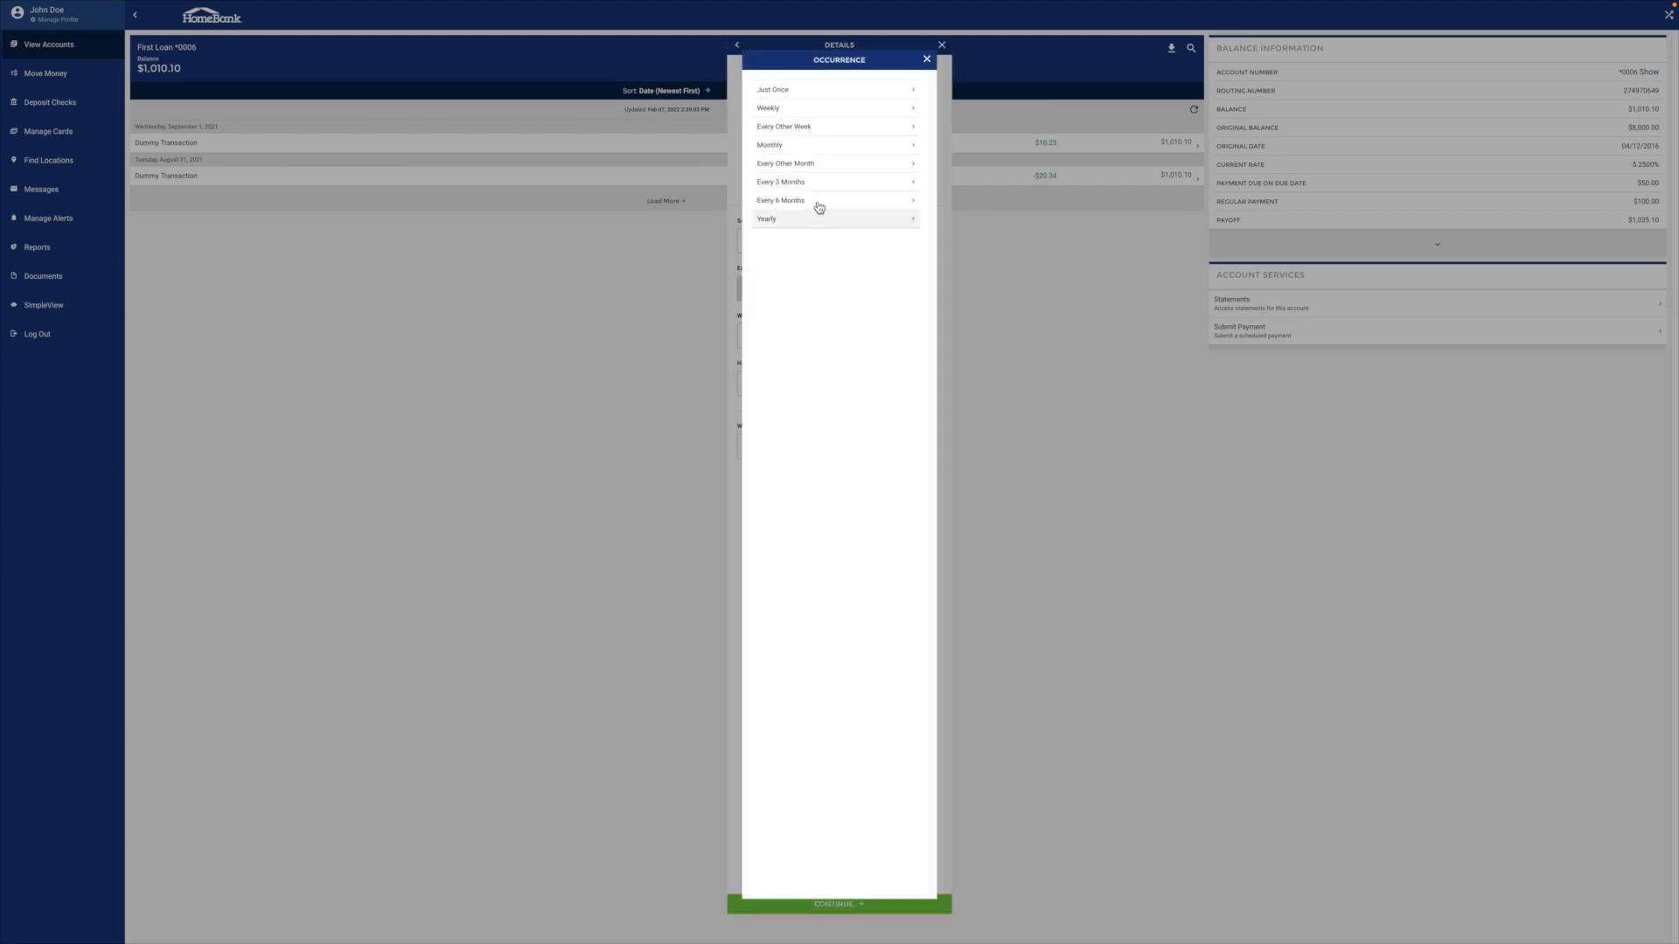
click(769, 144)
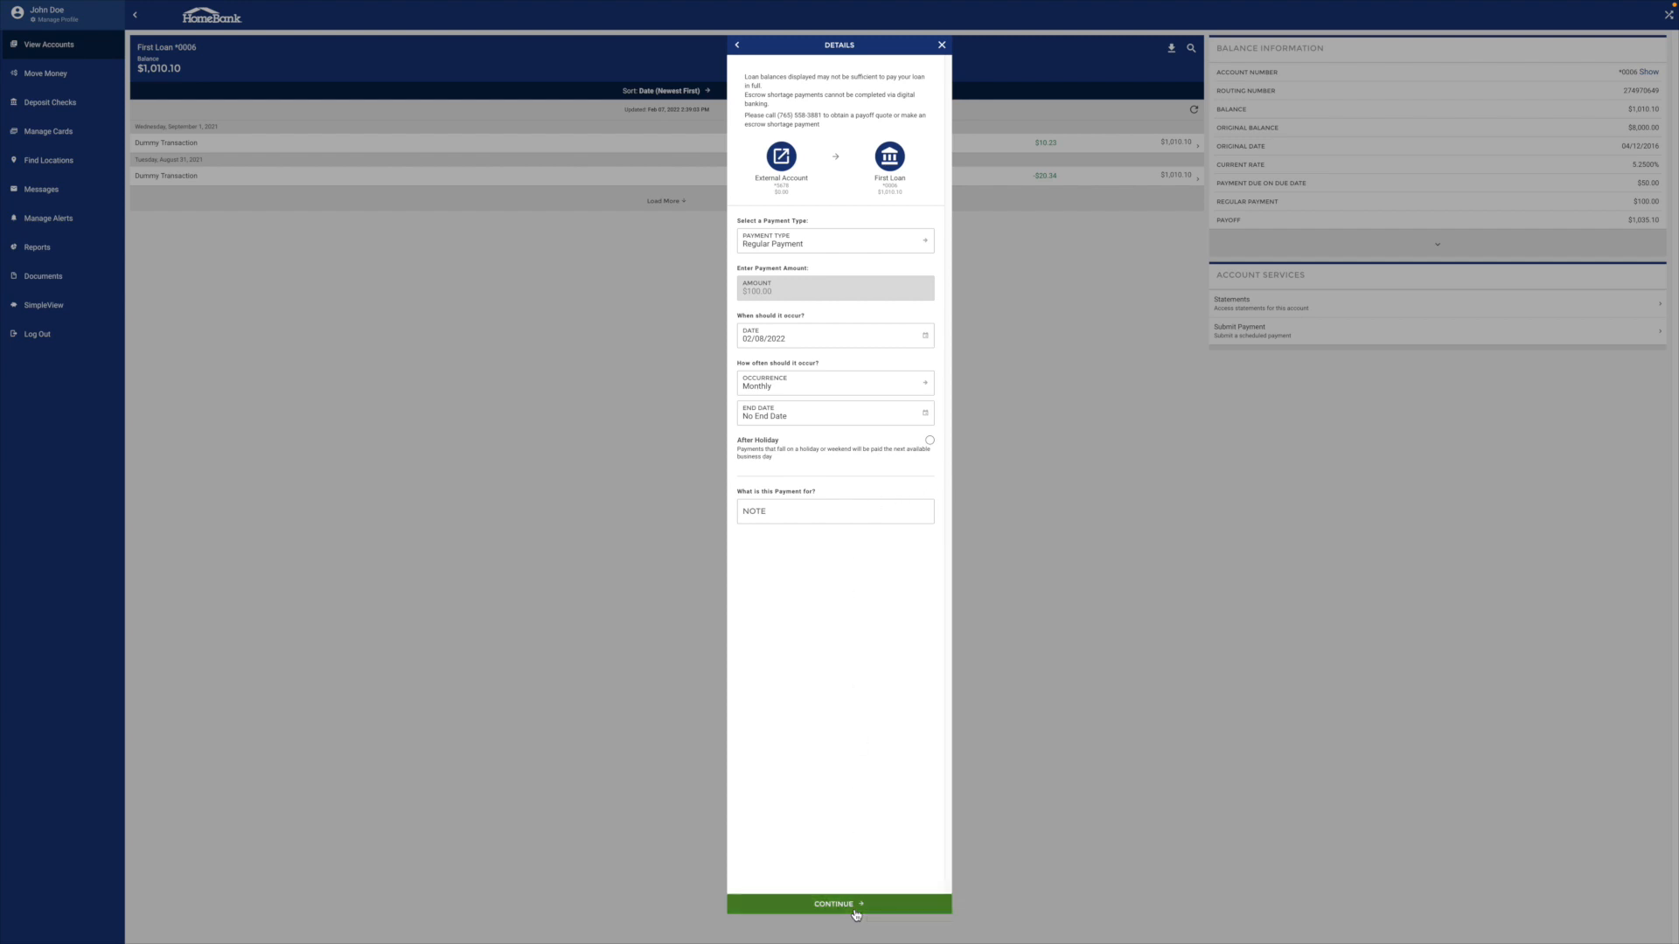
click(839, 903)
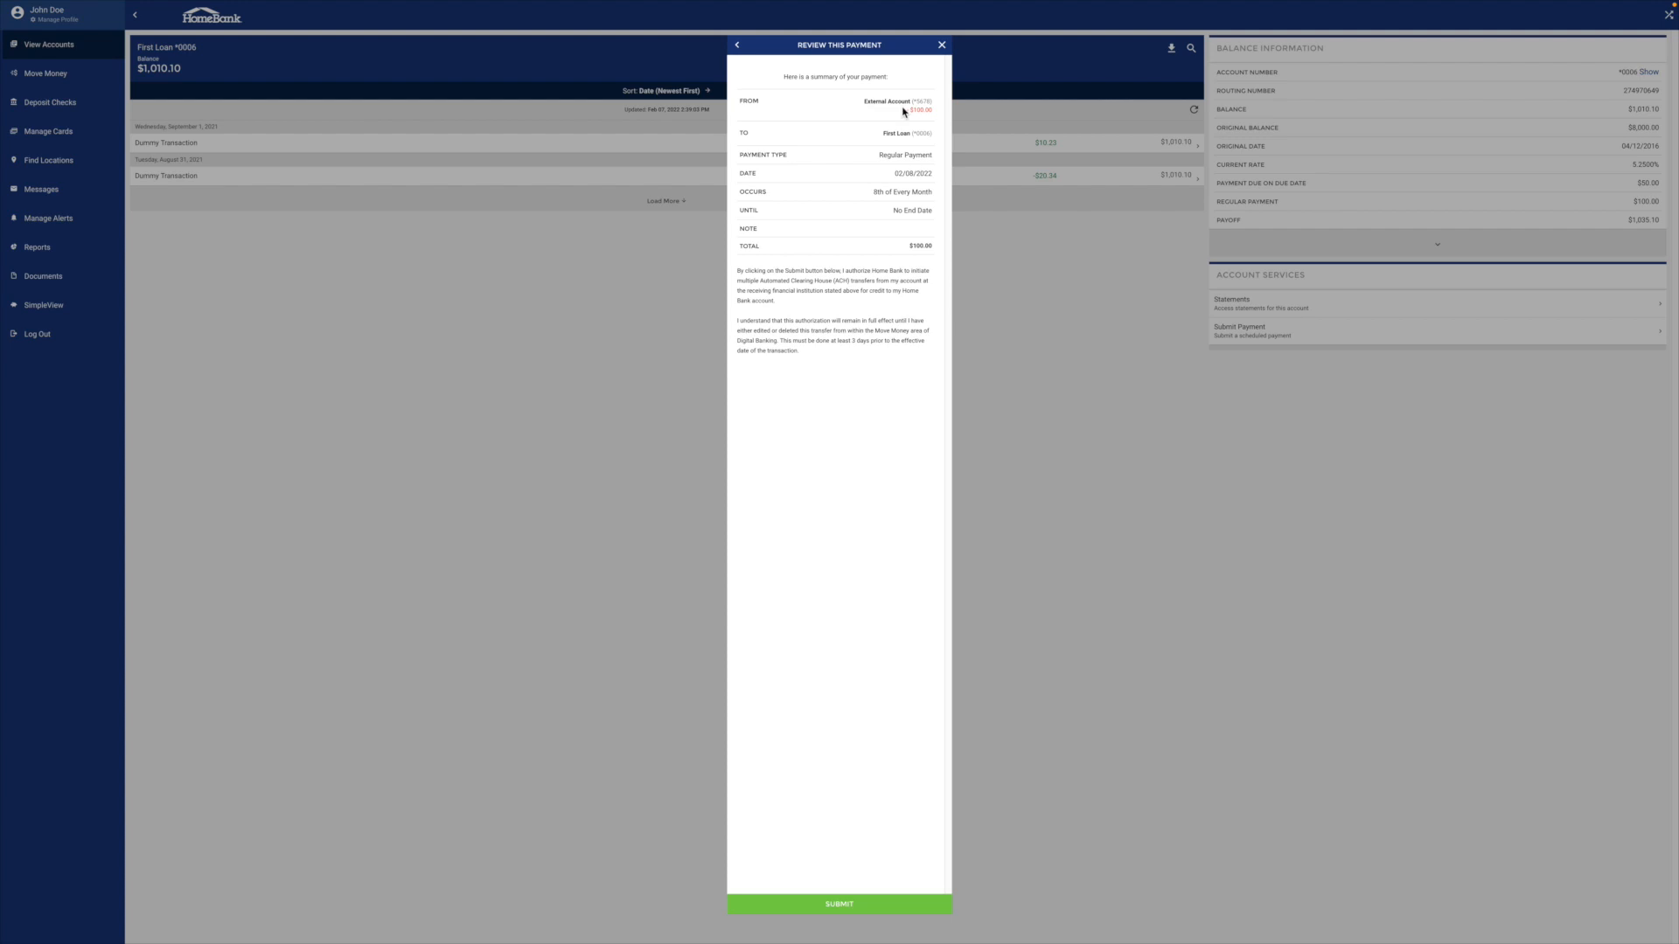
mouse_move(904, 147)
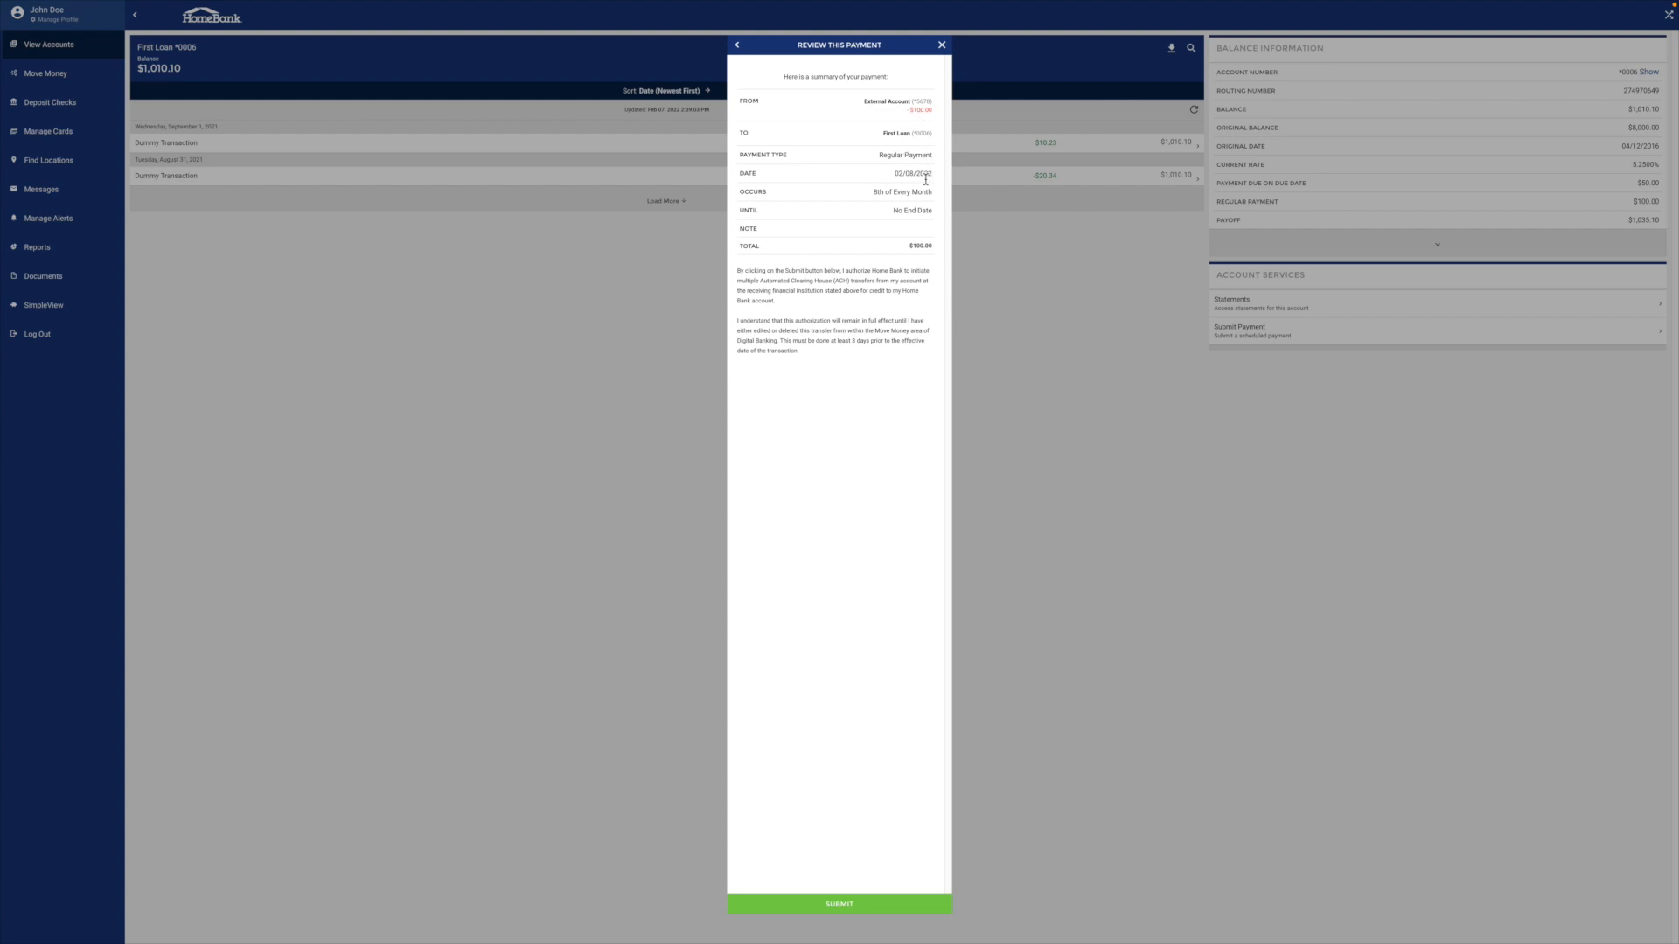
mouse_move(916, 340)
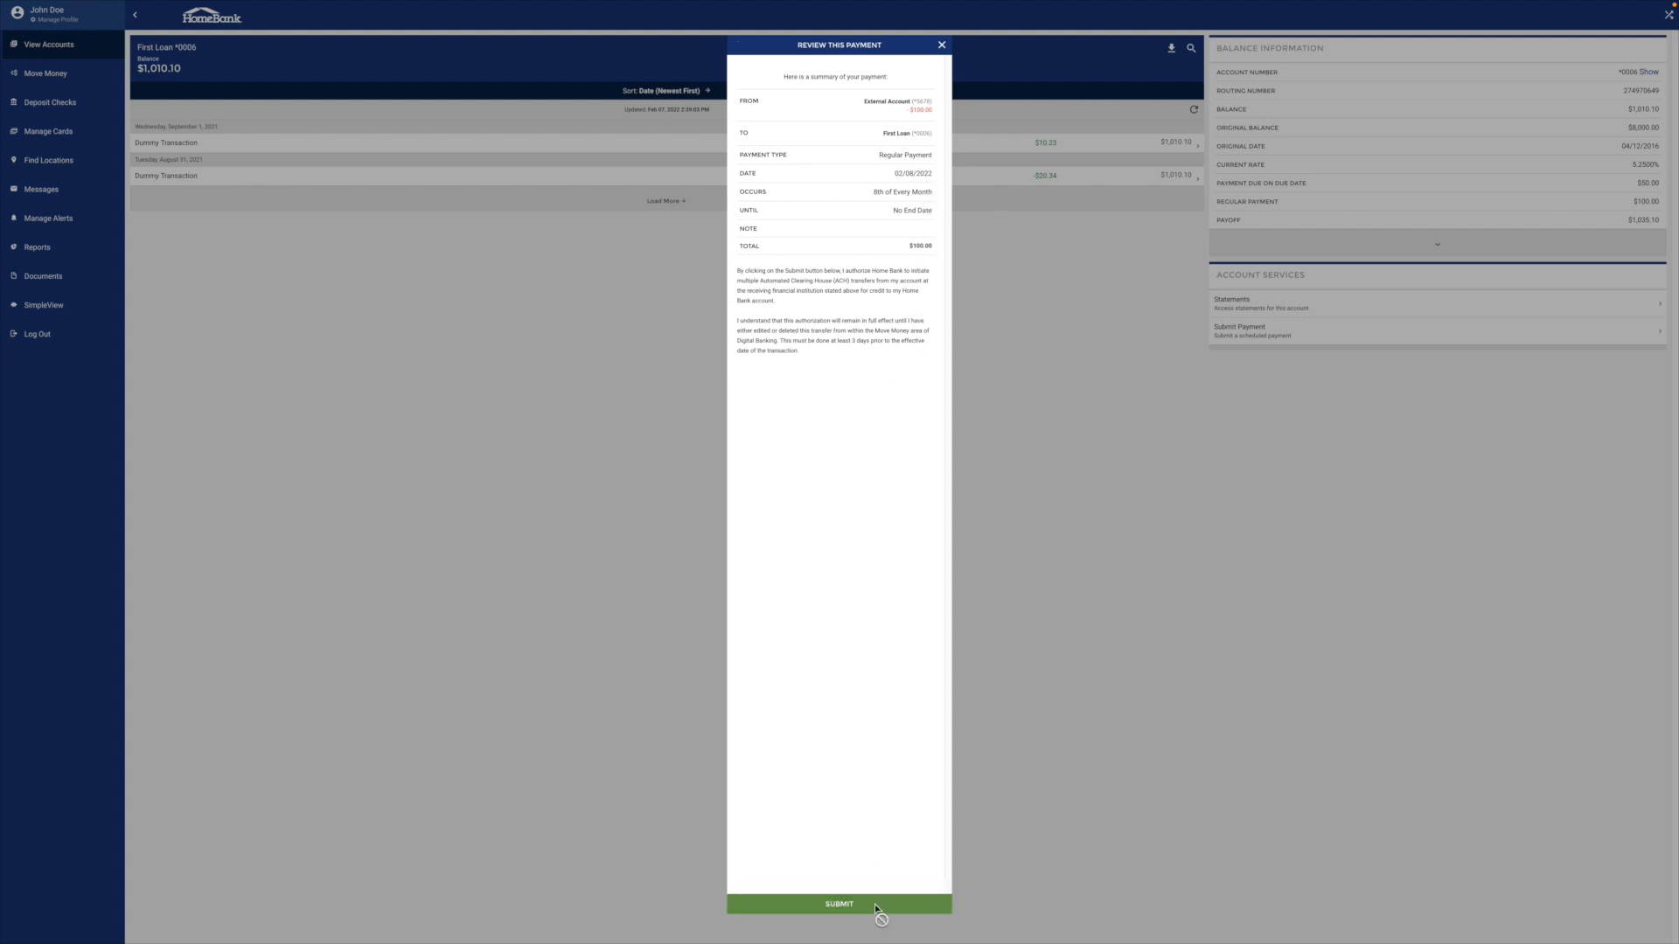
- Submit the reviewed monthly $100 External Account to First Loan payment
click(839, 903)
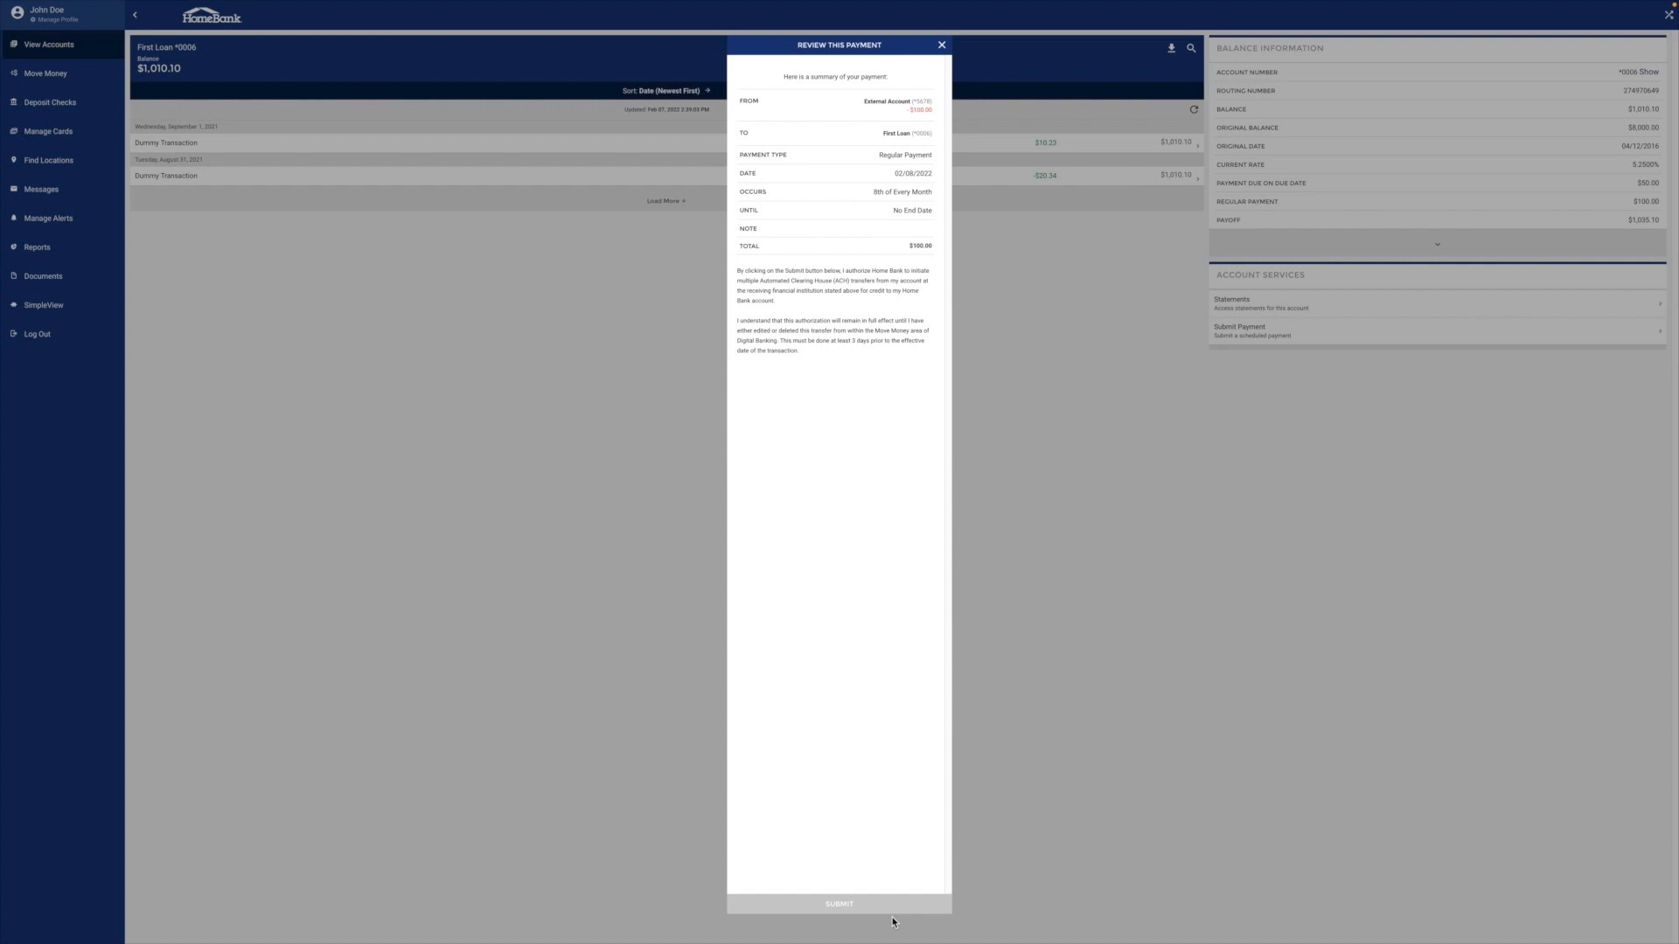